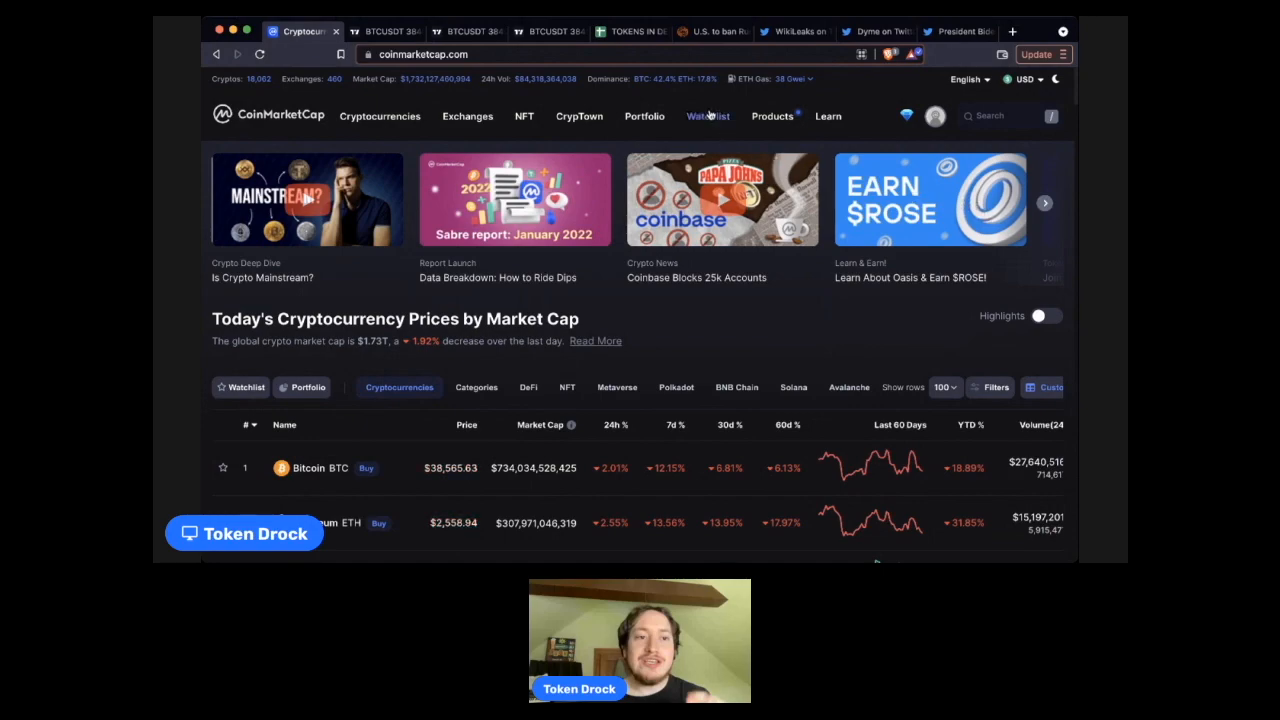
mouse_move(718, 87)
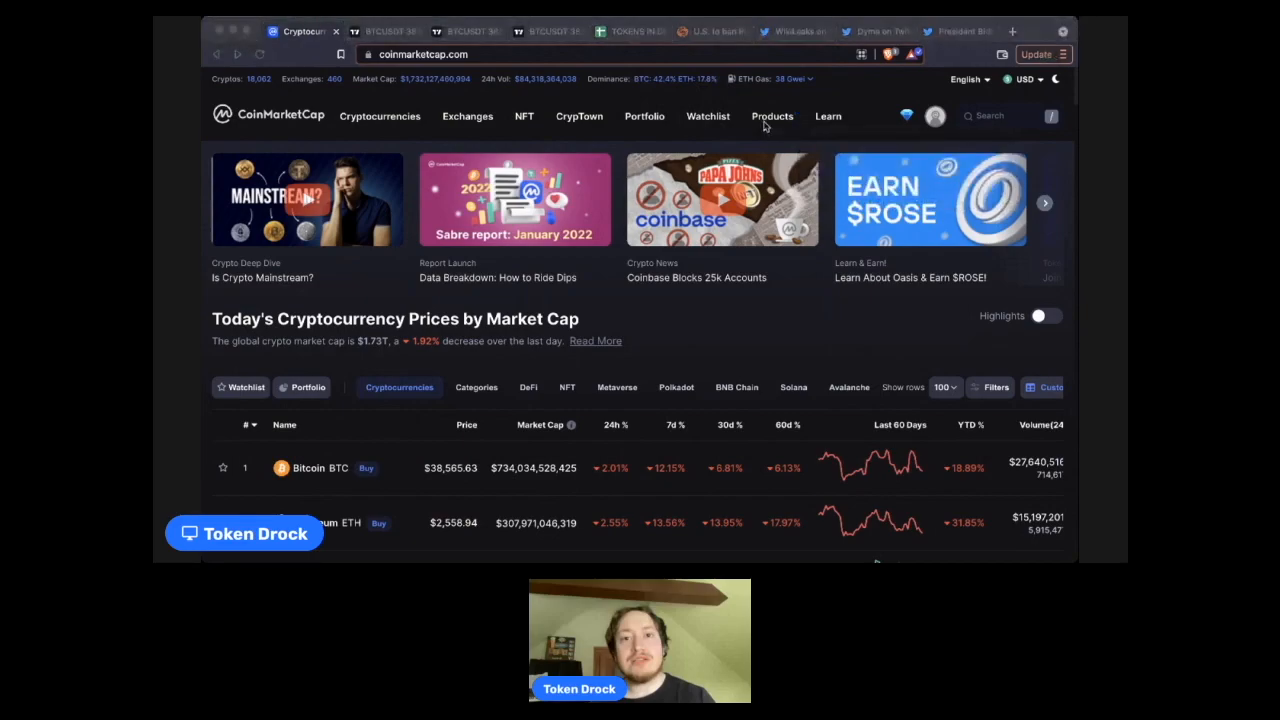
Browse CoinMarketCap rankings past Dogecoin and Polygon, then bring up the one-minute BTCUSDT chart
scroll(down, 3)
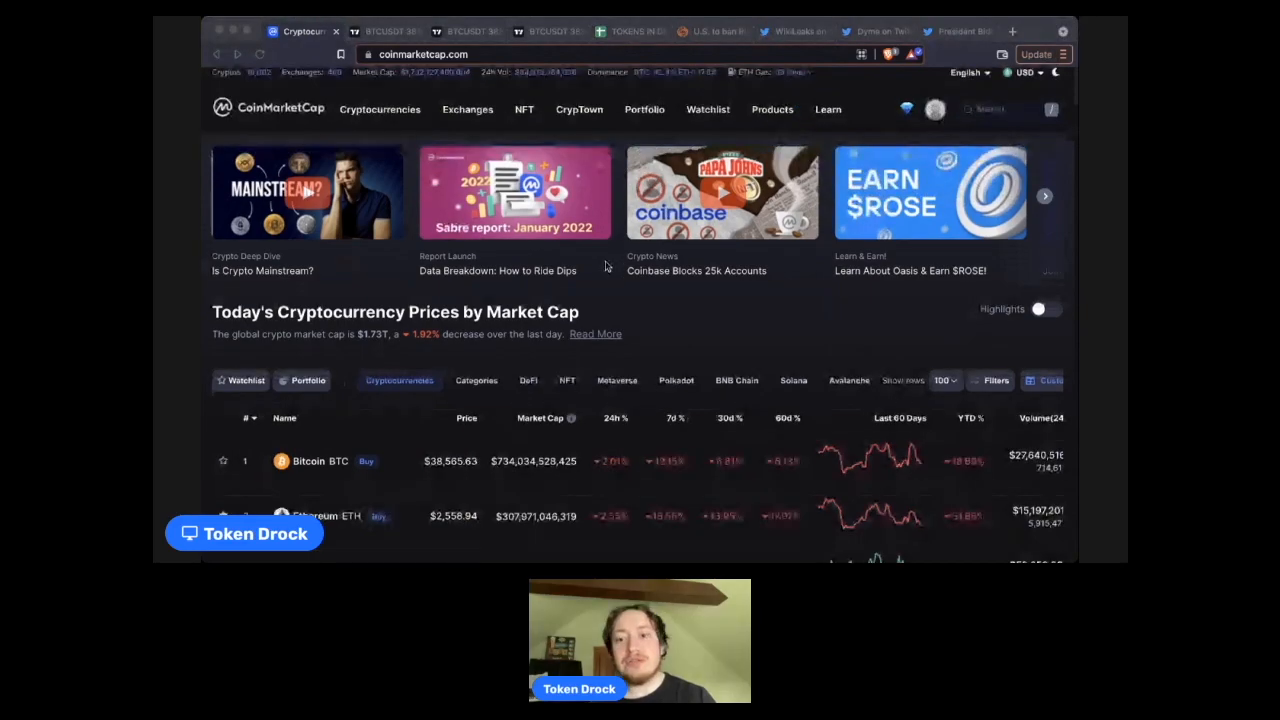
scroll(down, 3)
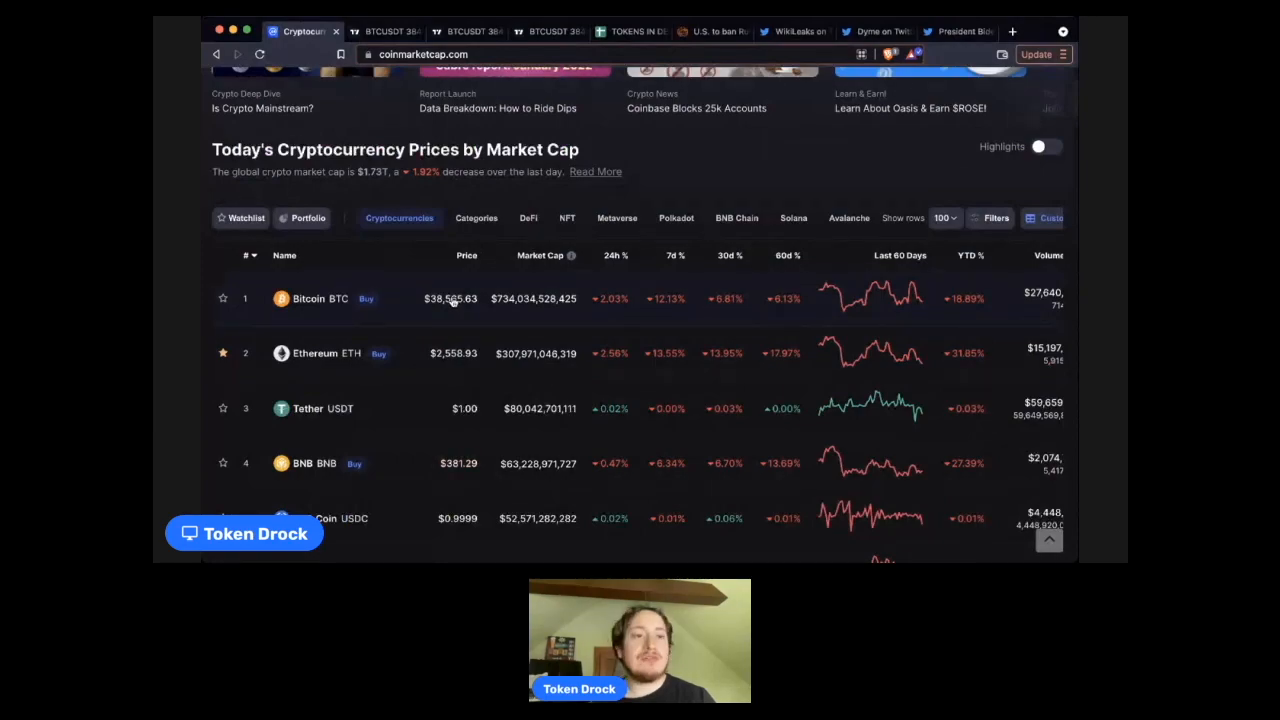
mouse_move(457, 334)
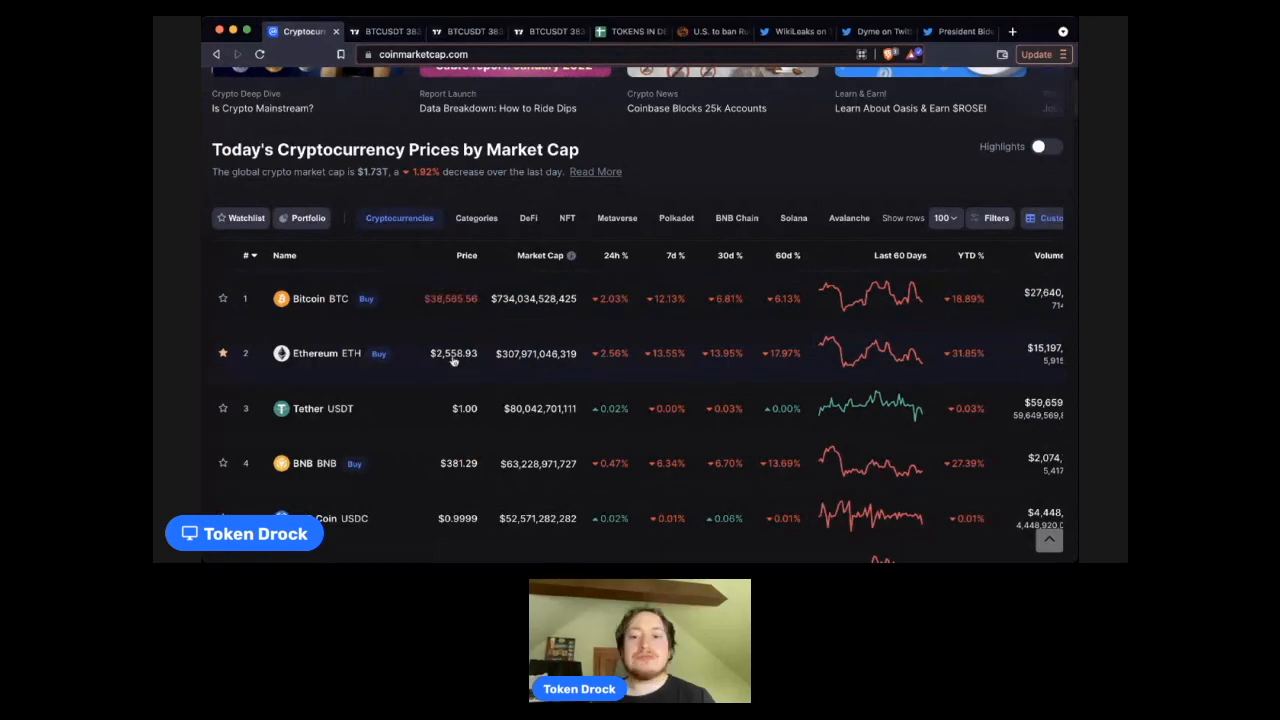
scroll(up, 3)
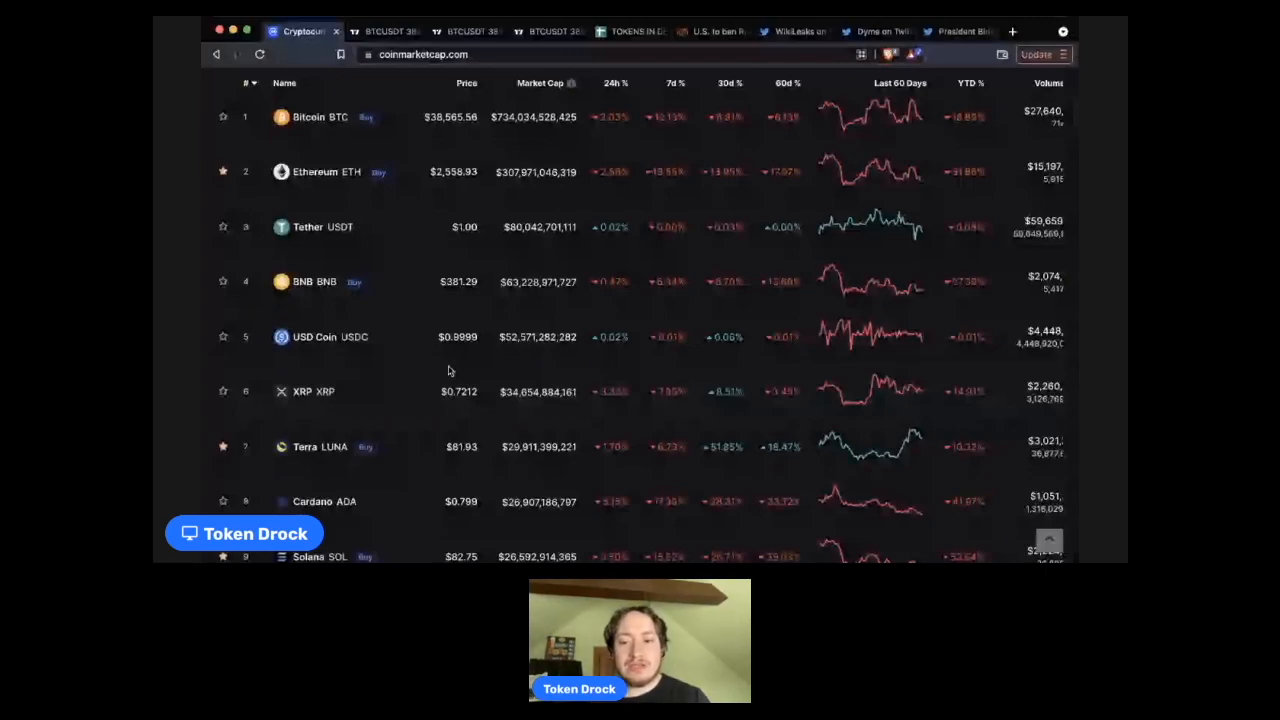
scroll(down, 3)
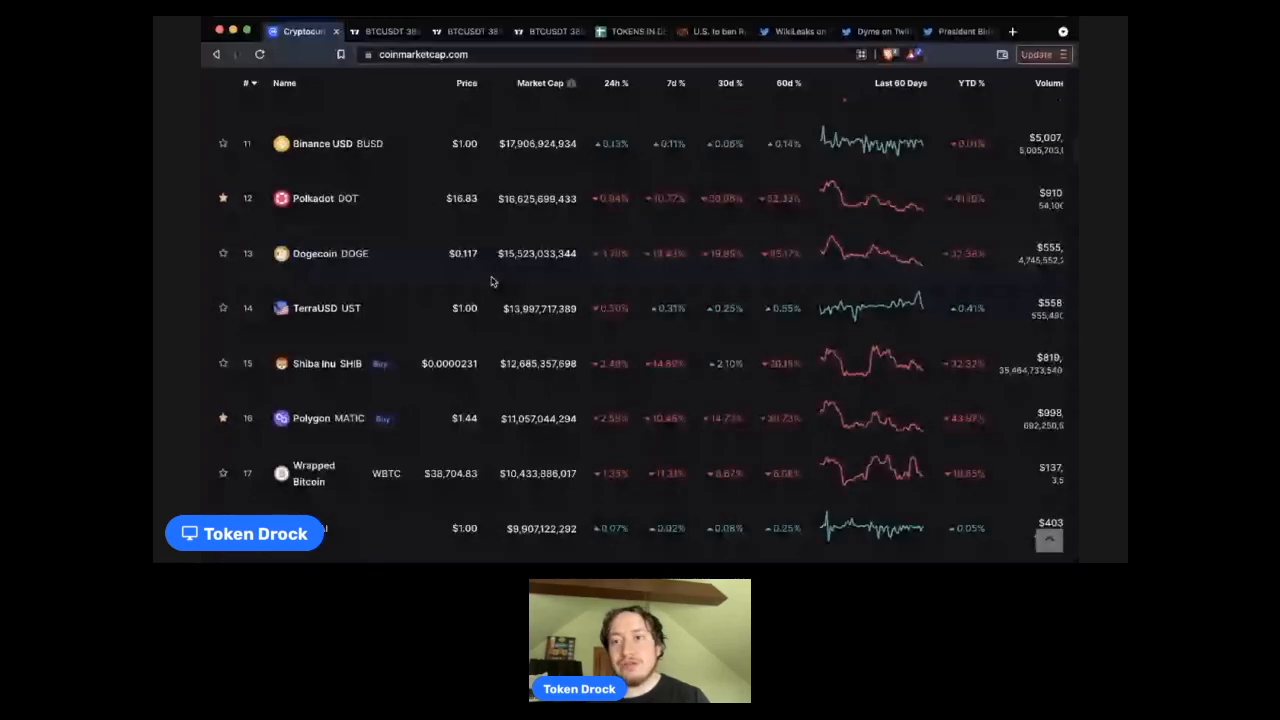
click(385, 31)
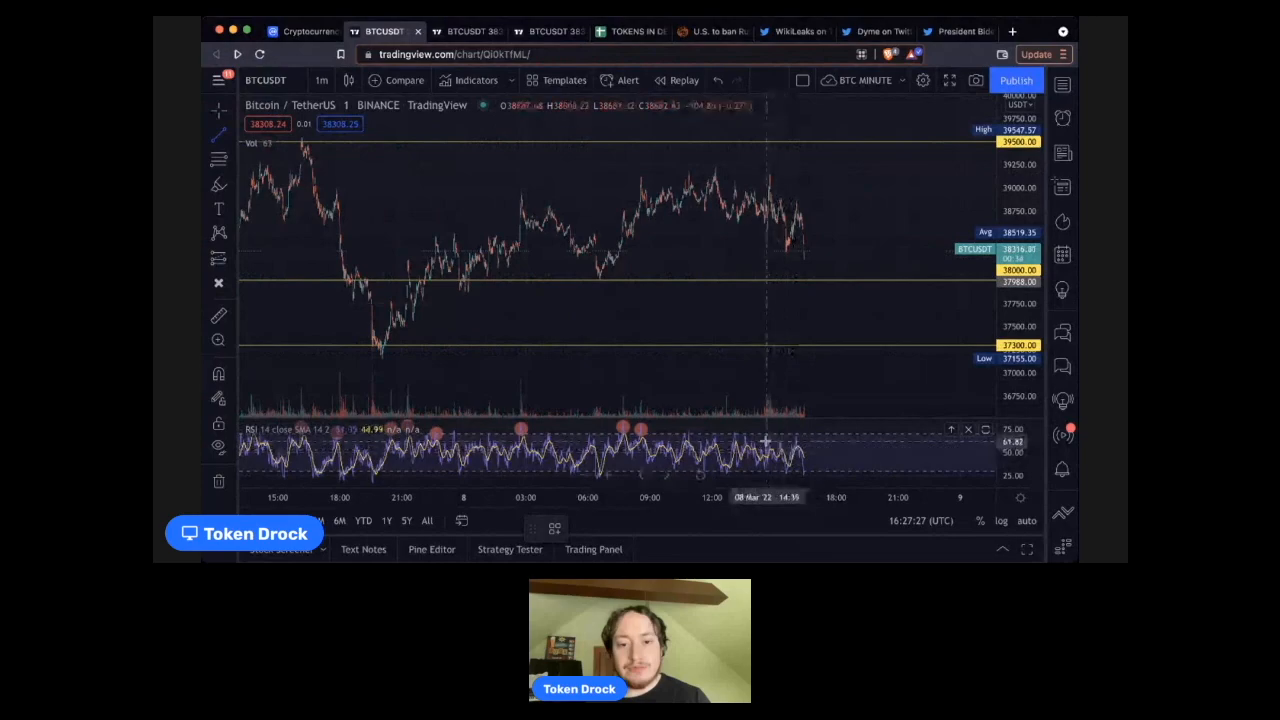
mouse_move(795, 435)
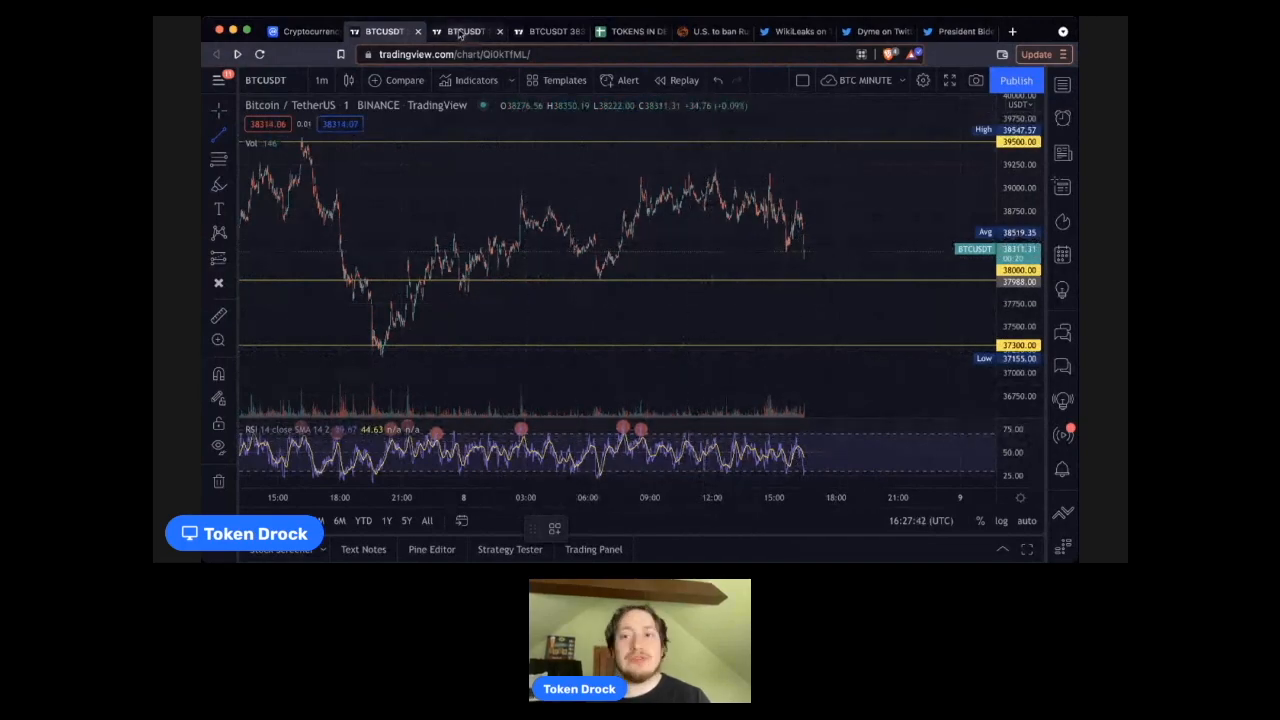
Show the hourly BTCUSDT chart with its RESISTANCE zone and levels between 34,000 and 47,500
click(465, 31)
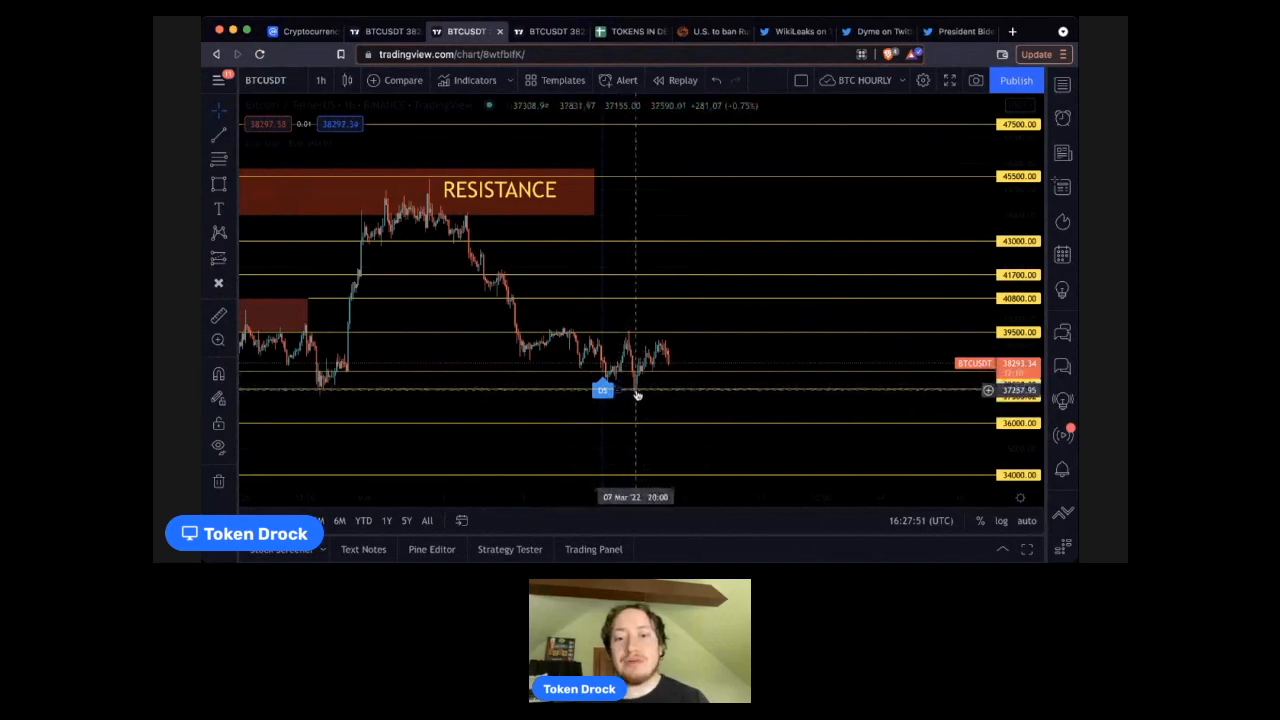
mouse_move(605, 390)
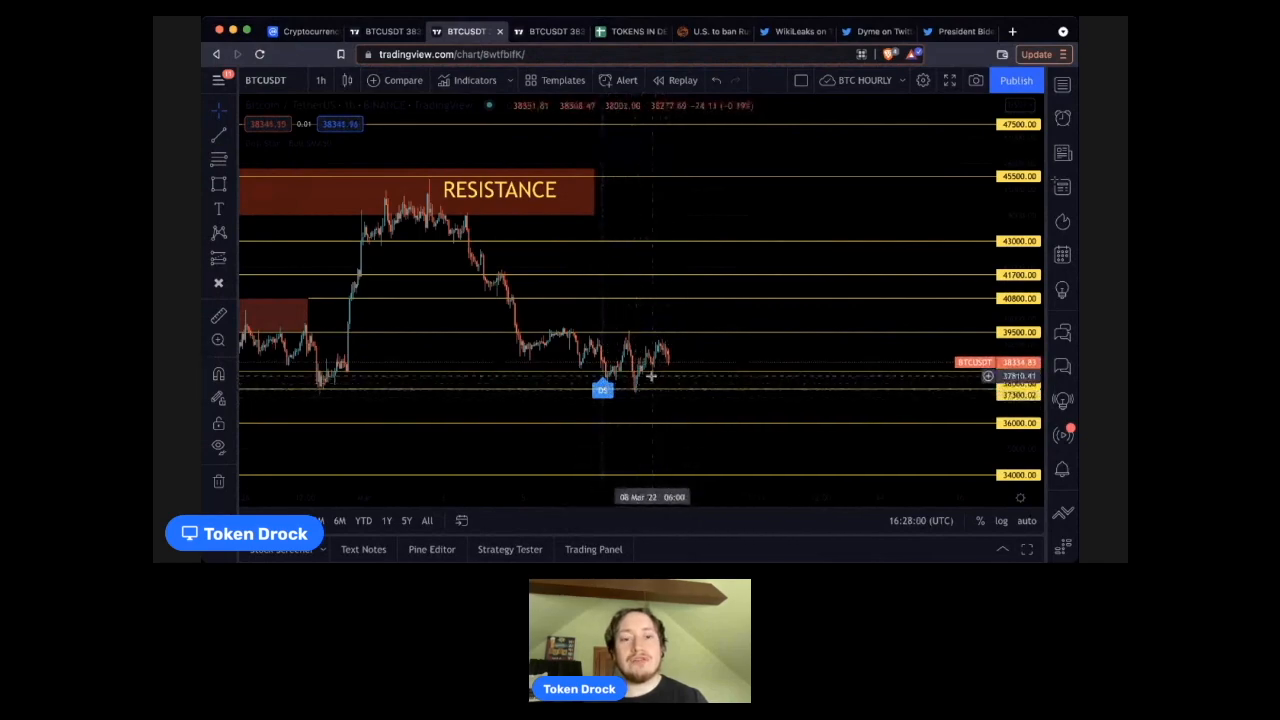
mouse_move(663, 391)
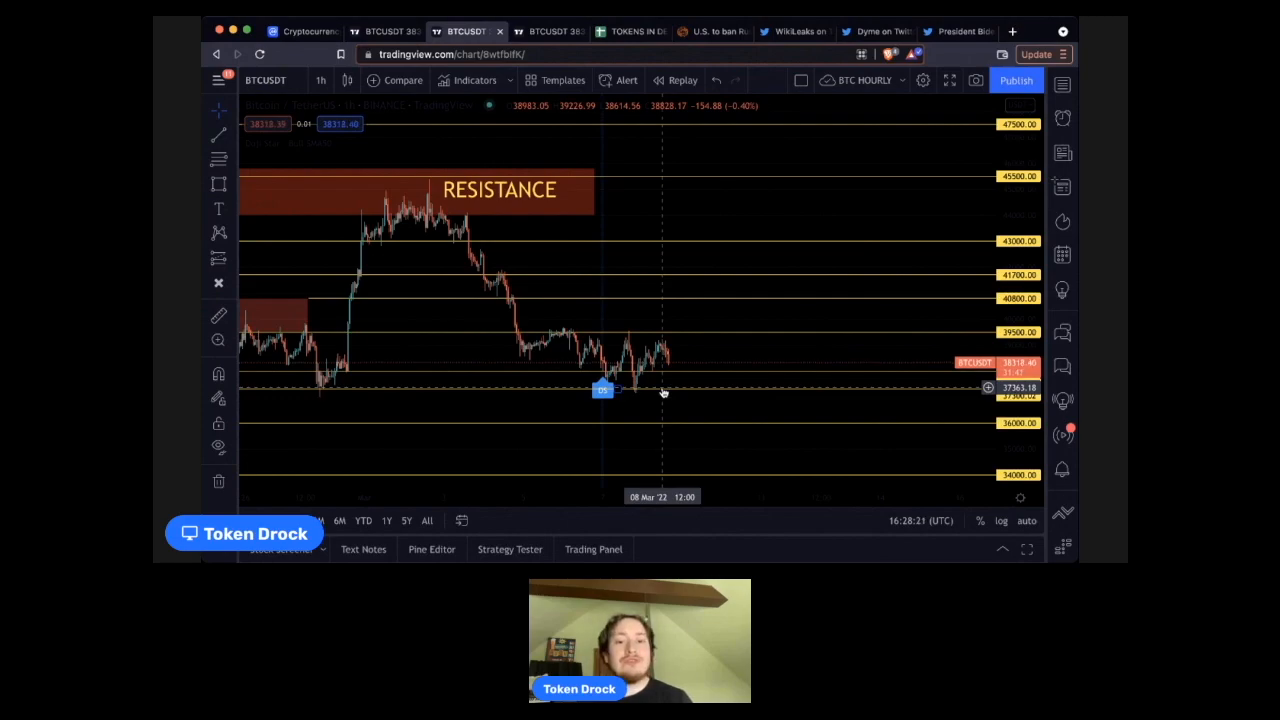
mouse_move(633, 332)
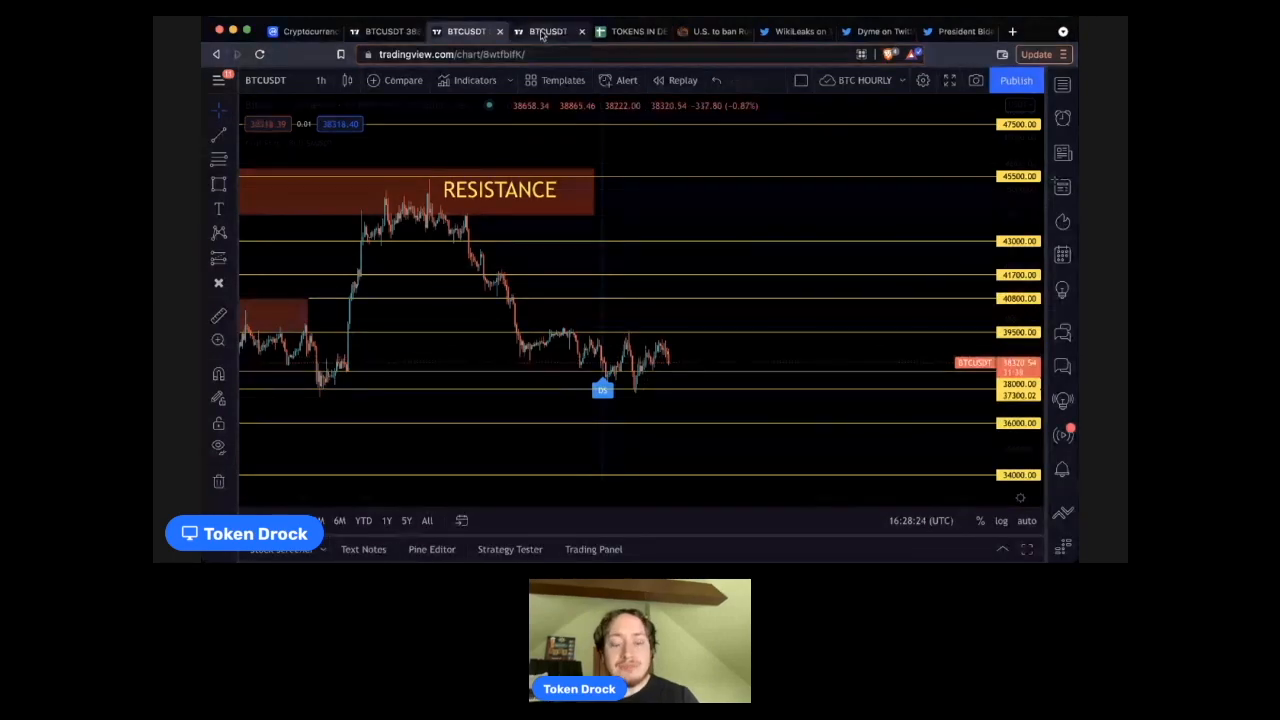
Bring up the daily BTCUSDT chart annotated '118 Days Since ATH' with bottoms 1, 2, 3?
click(548, 31)
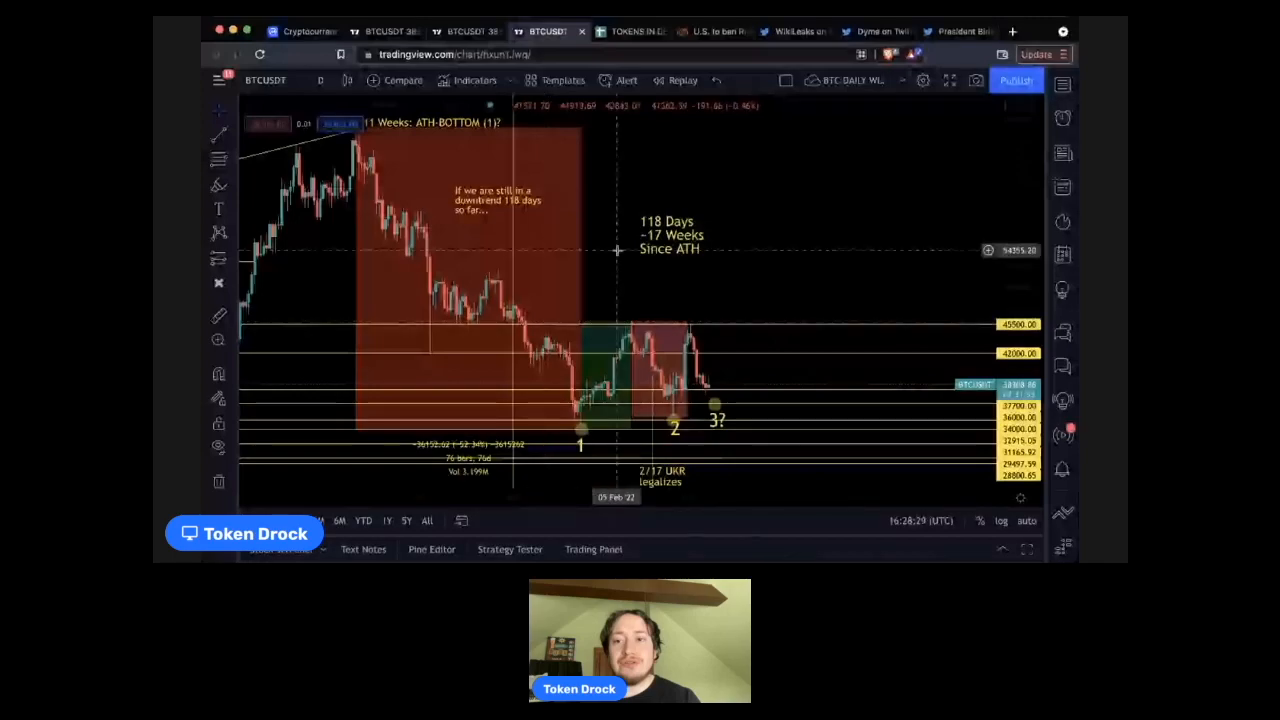
mouse_move(684, 185)
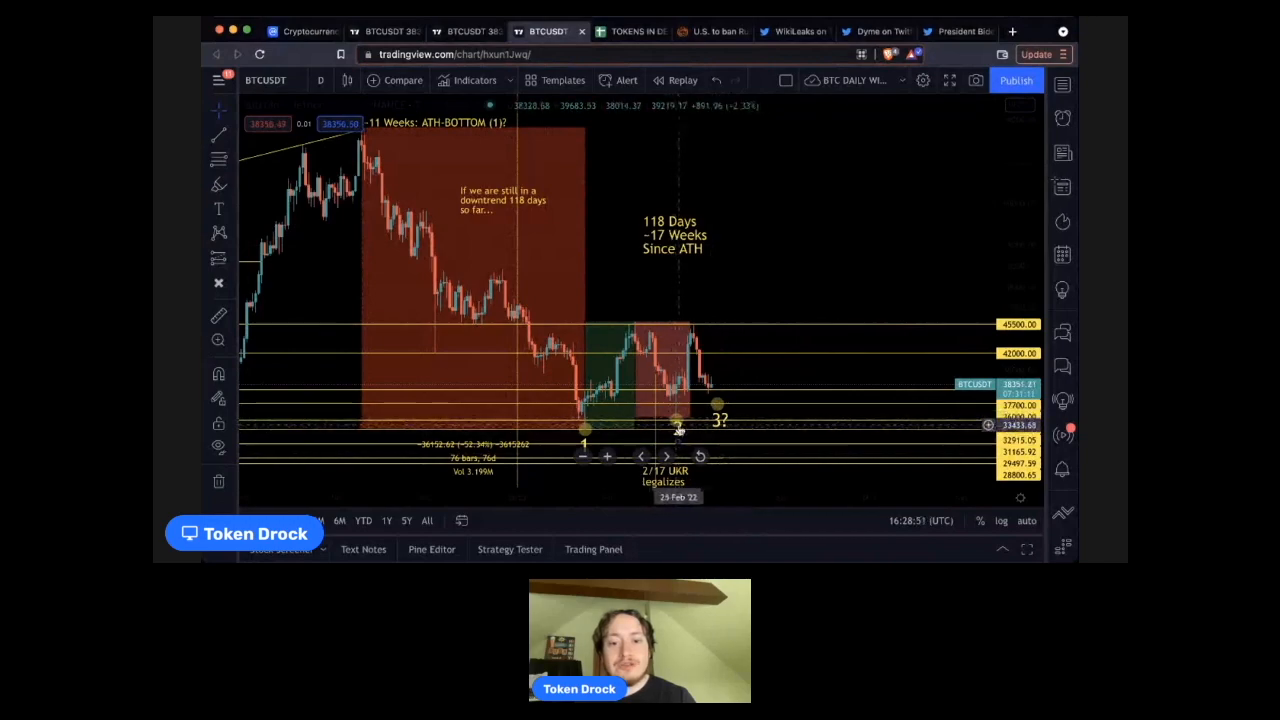
mouse_move(718, 407)
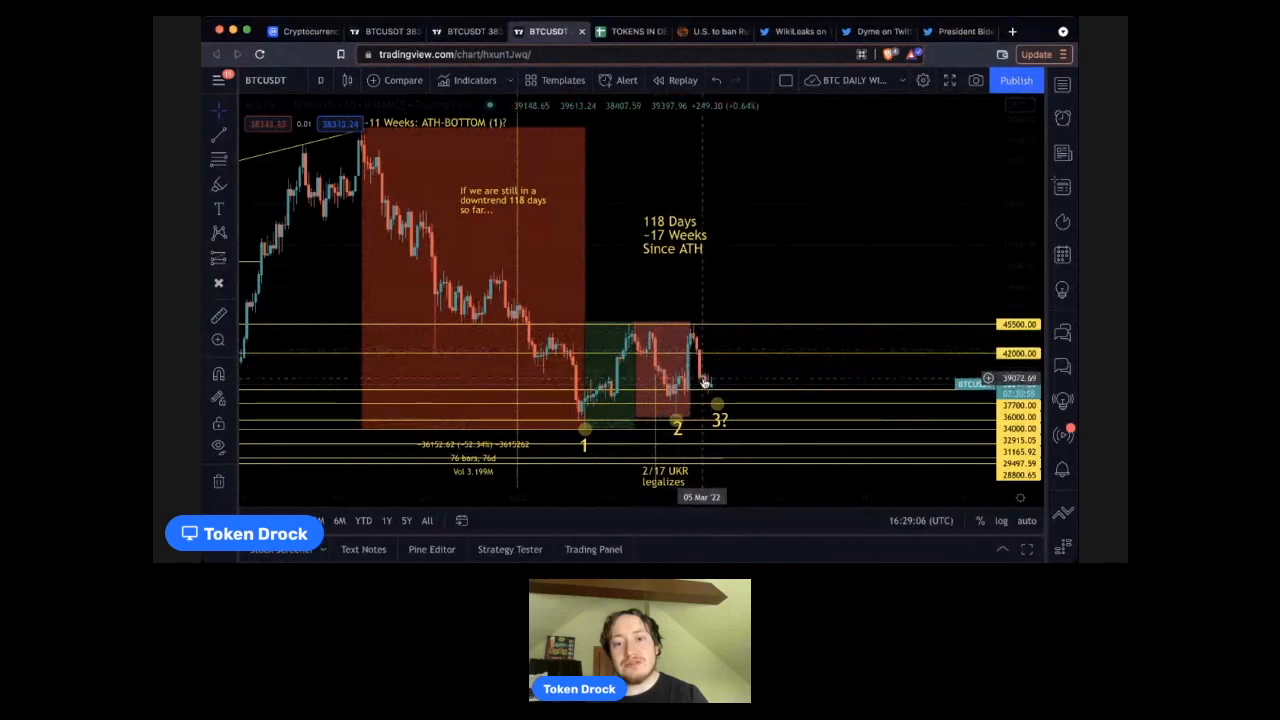
mouse_move(660, 378)
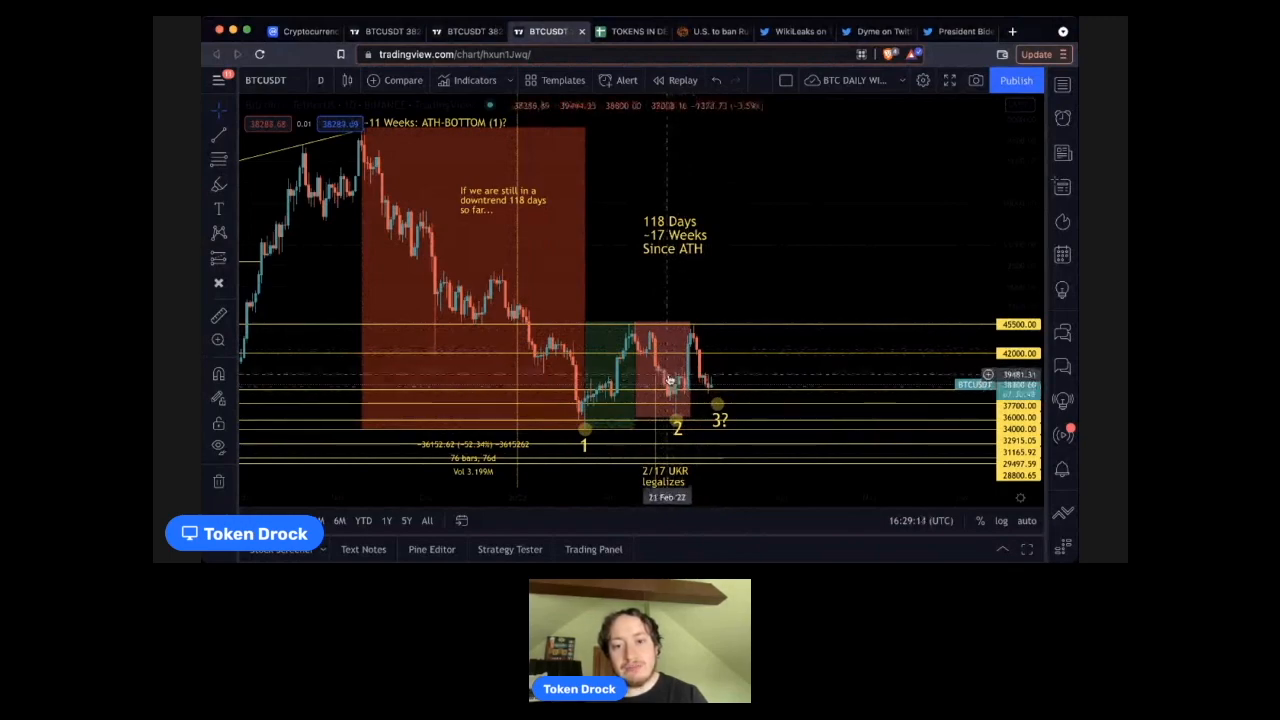
mouse_move(708, 390)
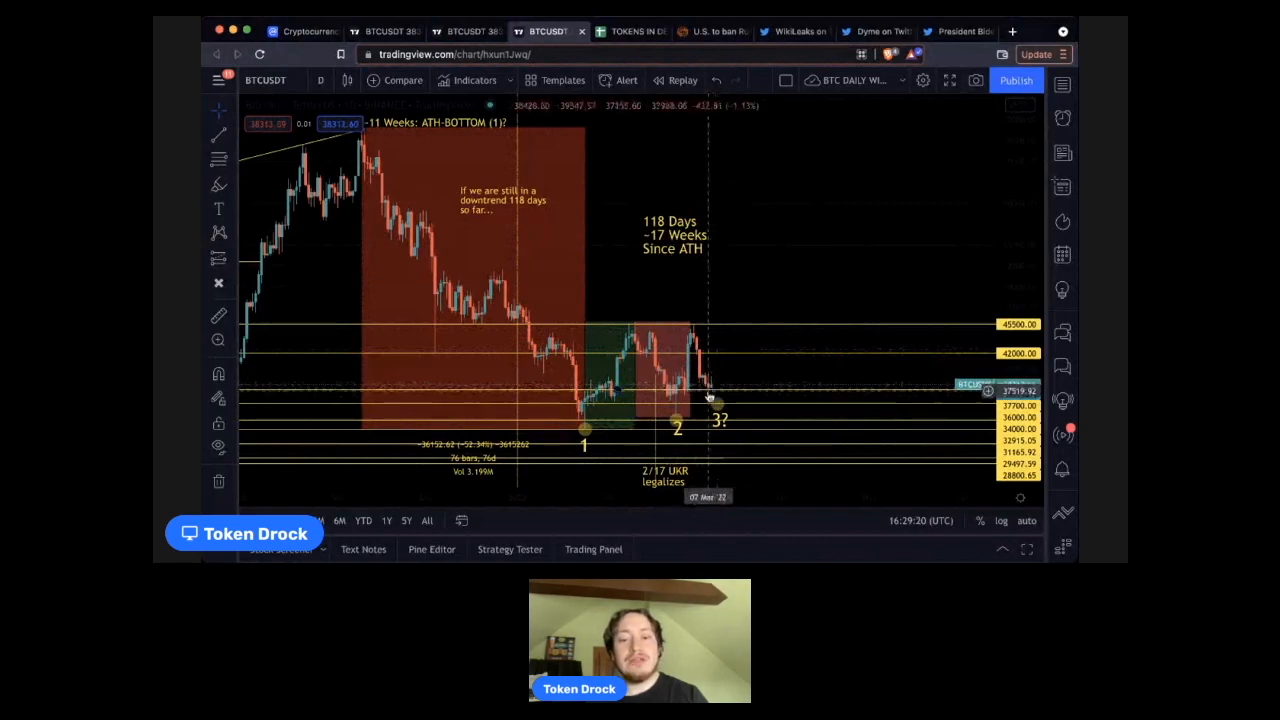
mouse_move(712, 393)
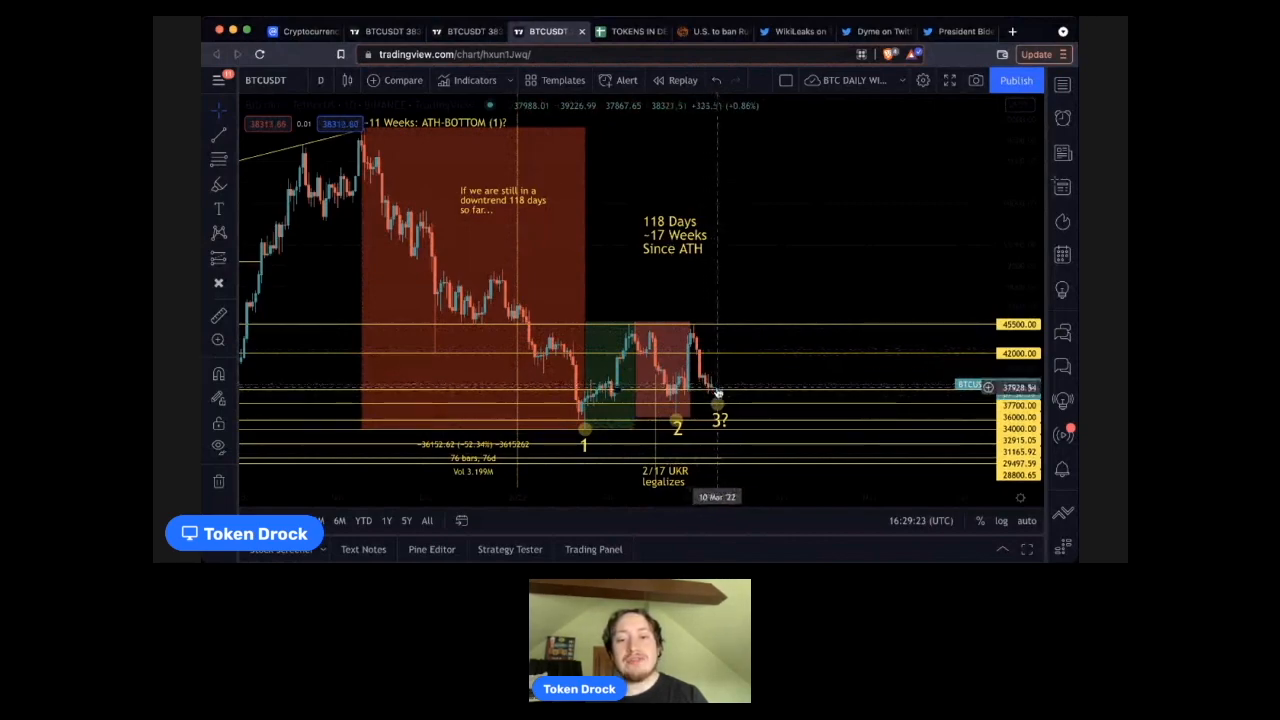
mouse_move(745, 397)
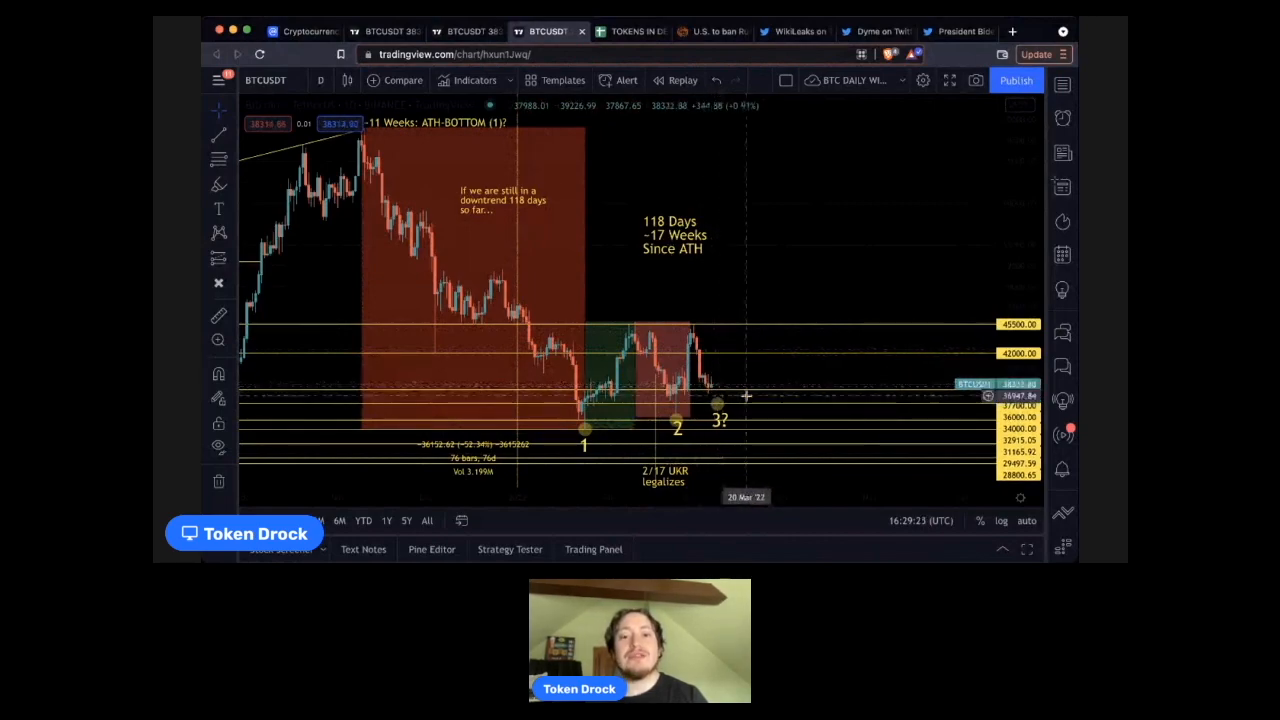
mouse_move(963, 244)
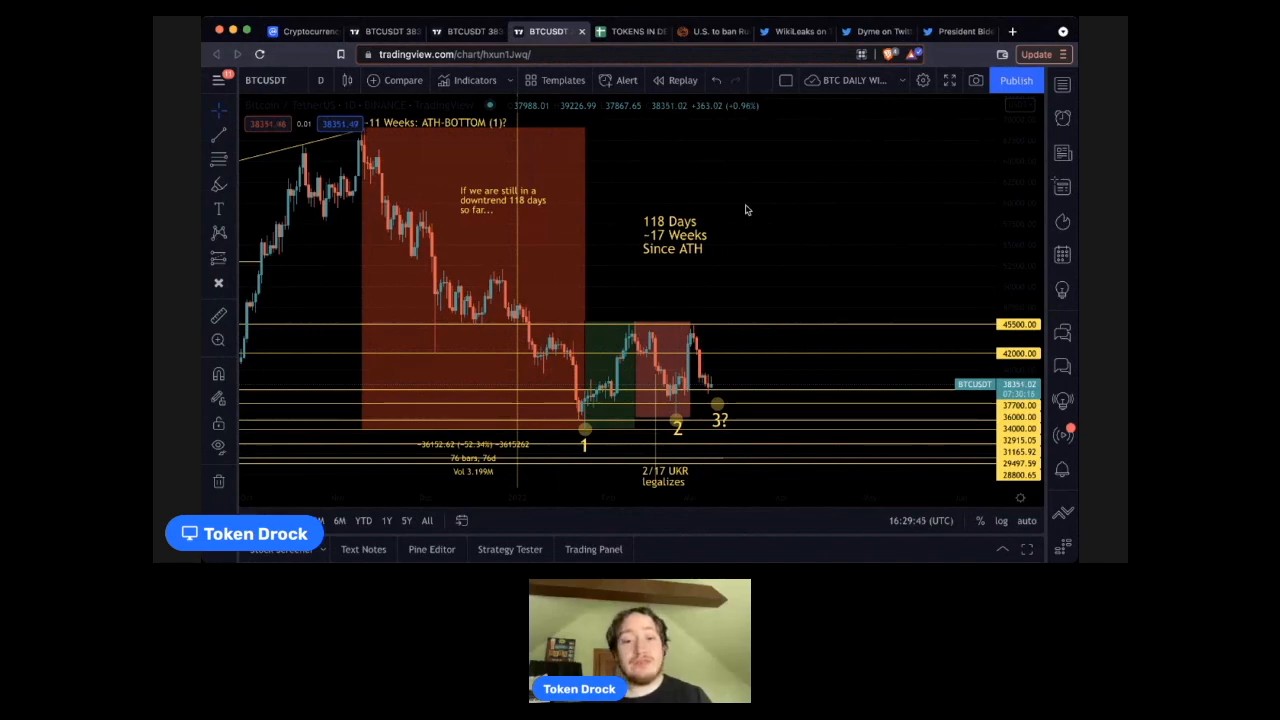
mouse_move(750, 390)
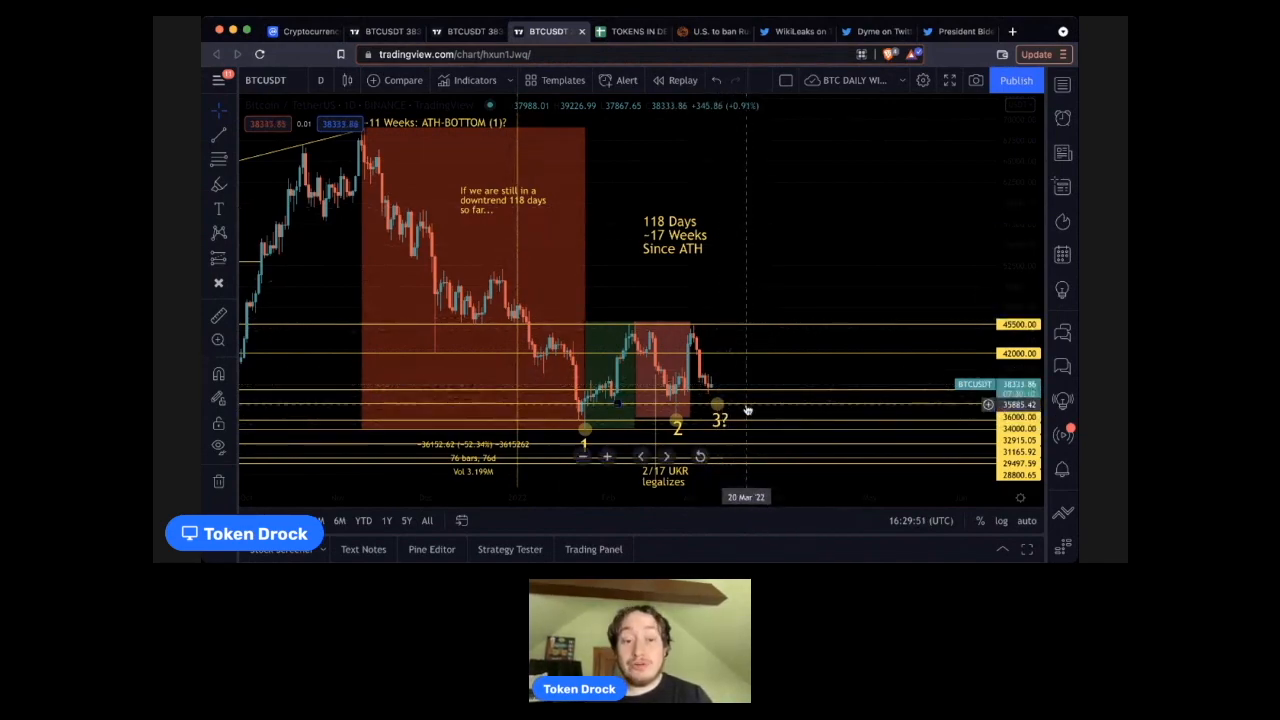
mouse_move(757, 456)
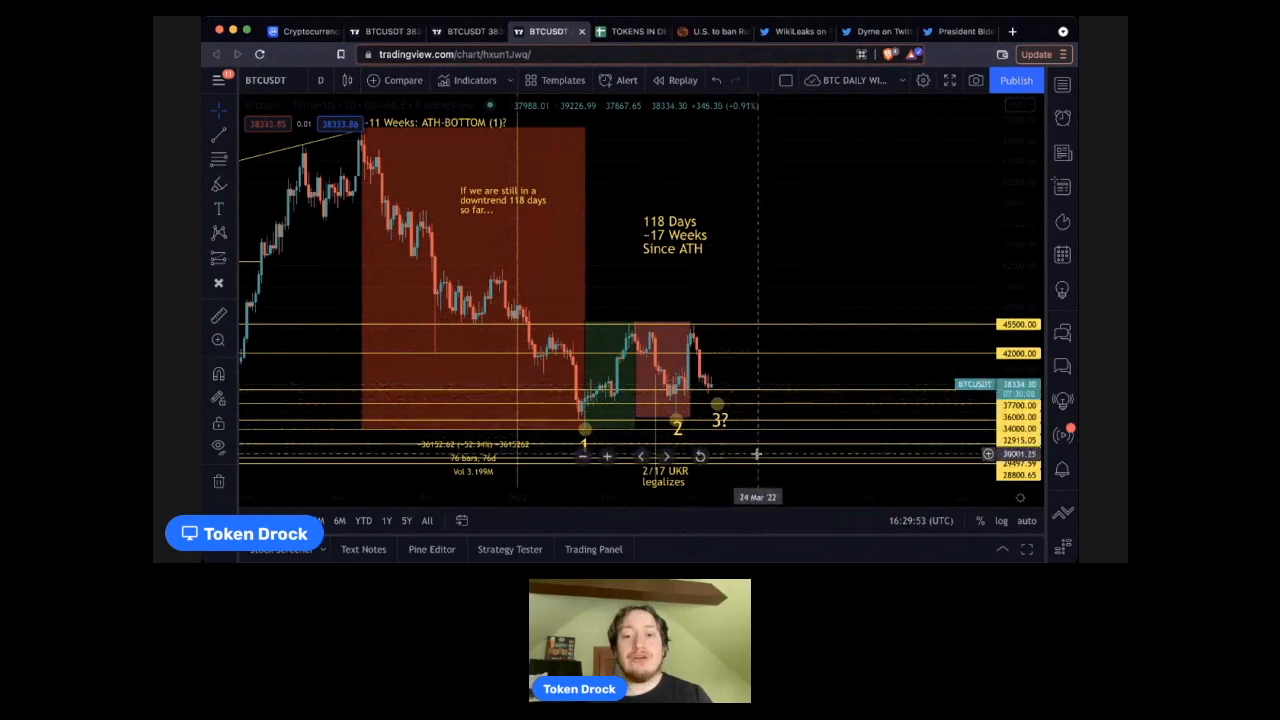
mouse_move(773, 432)
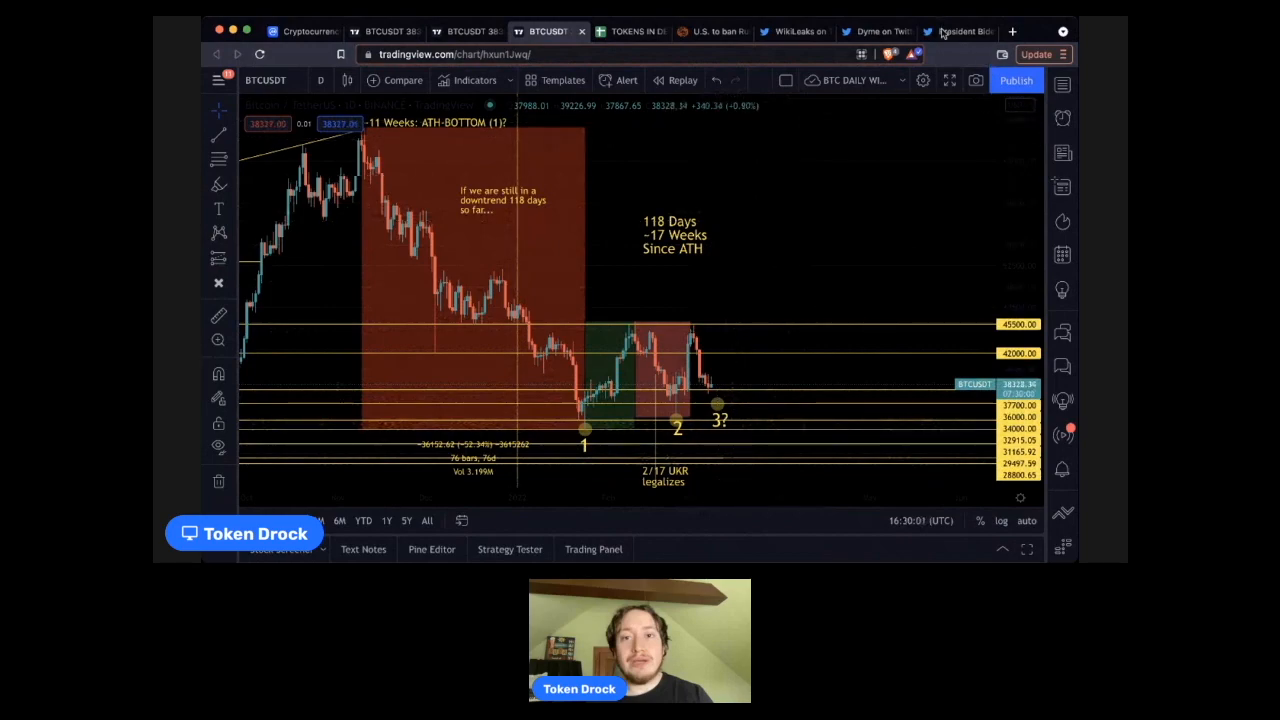
mouse_move(663, 167)
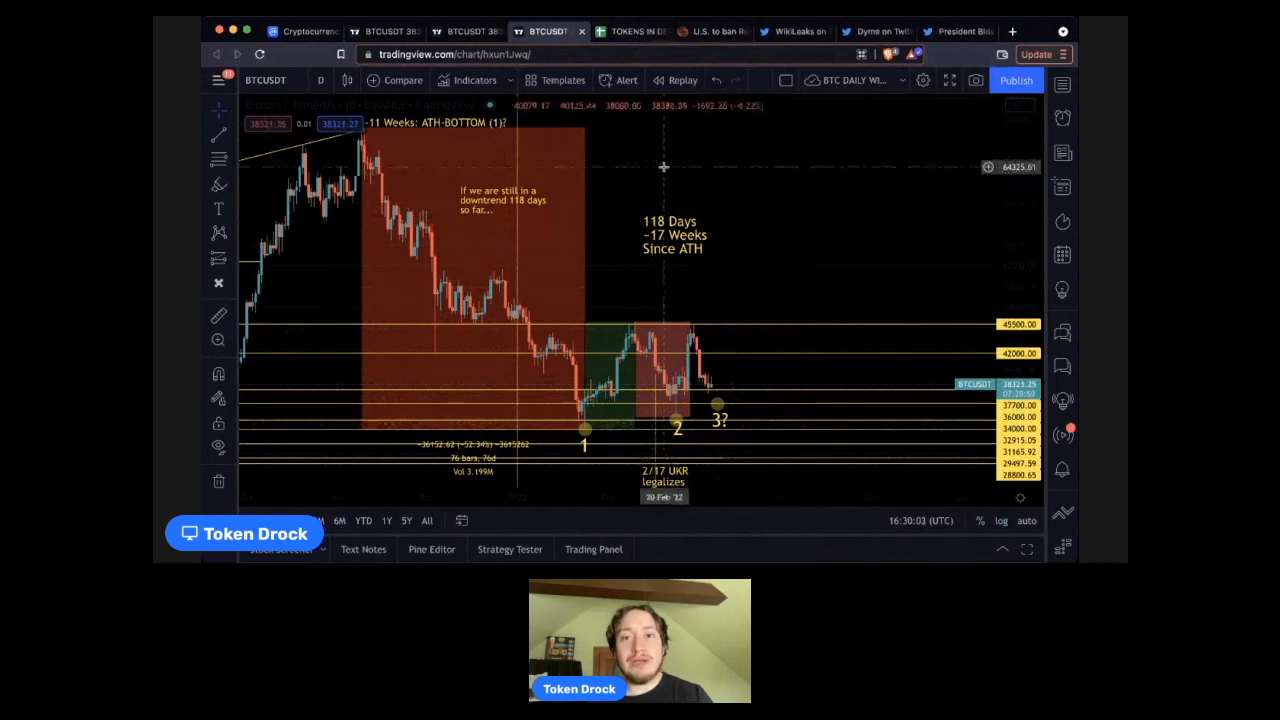
Switch to the TOKENS IN DEPTH sheet and scroll up to the BTC LIMIT ORDERS table
click(628, 31)
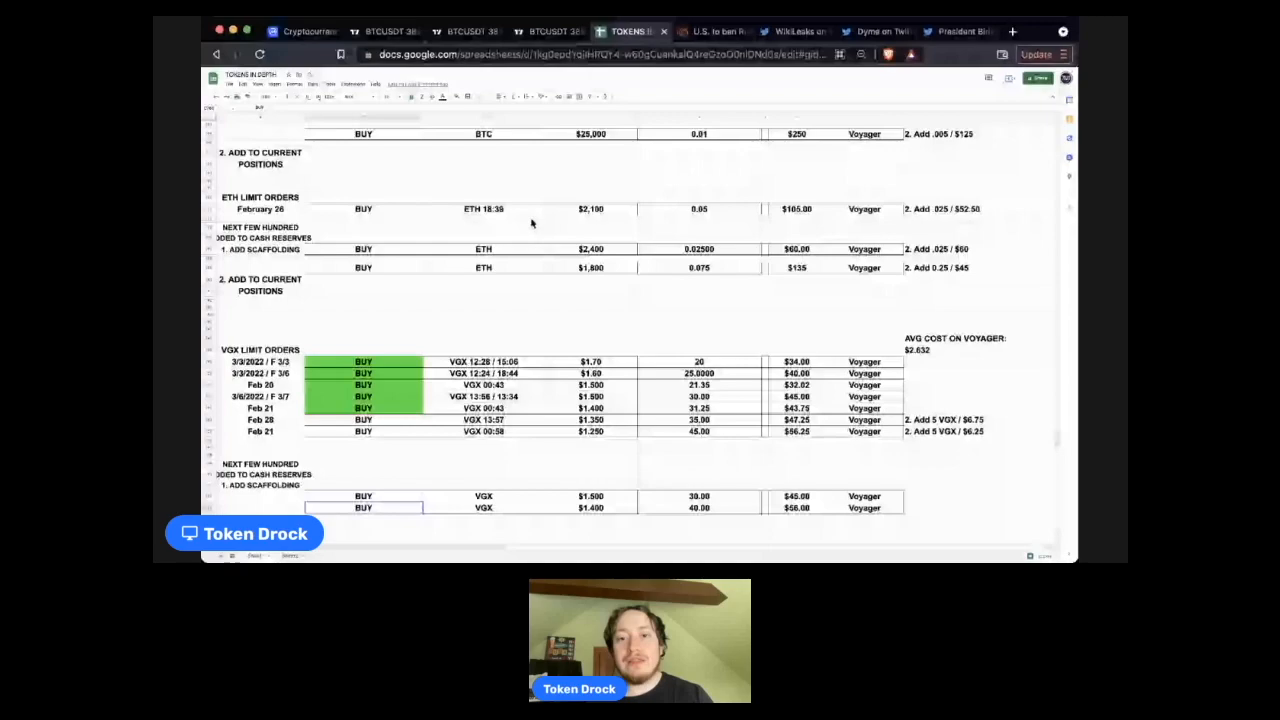
scroll(up, 3)
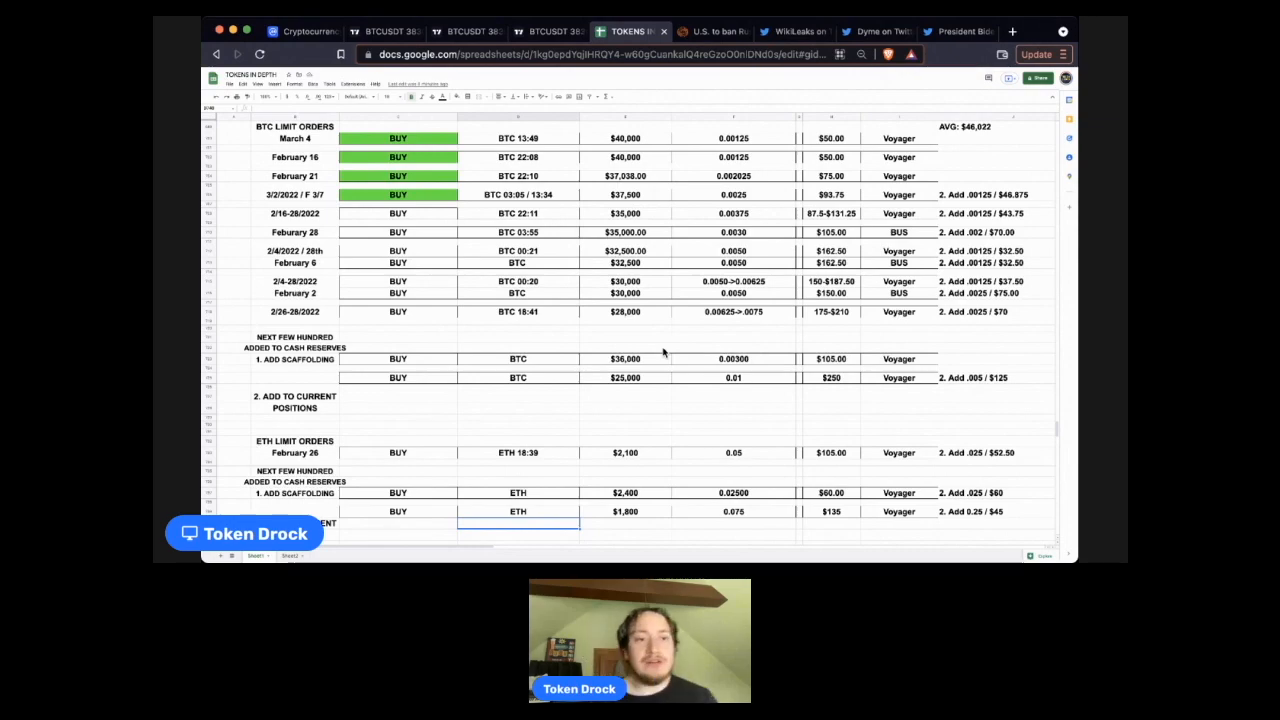
mouse_move(945, 258)
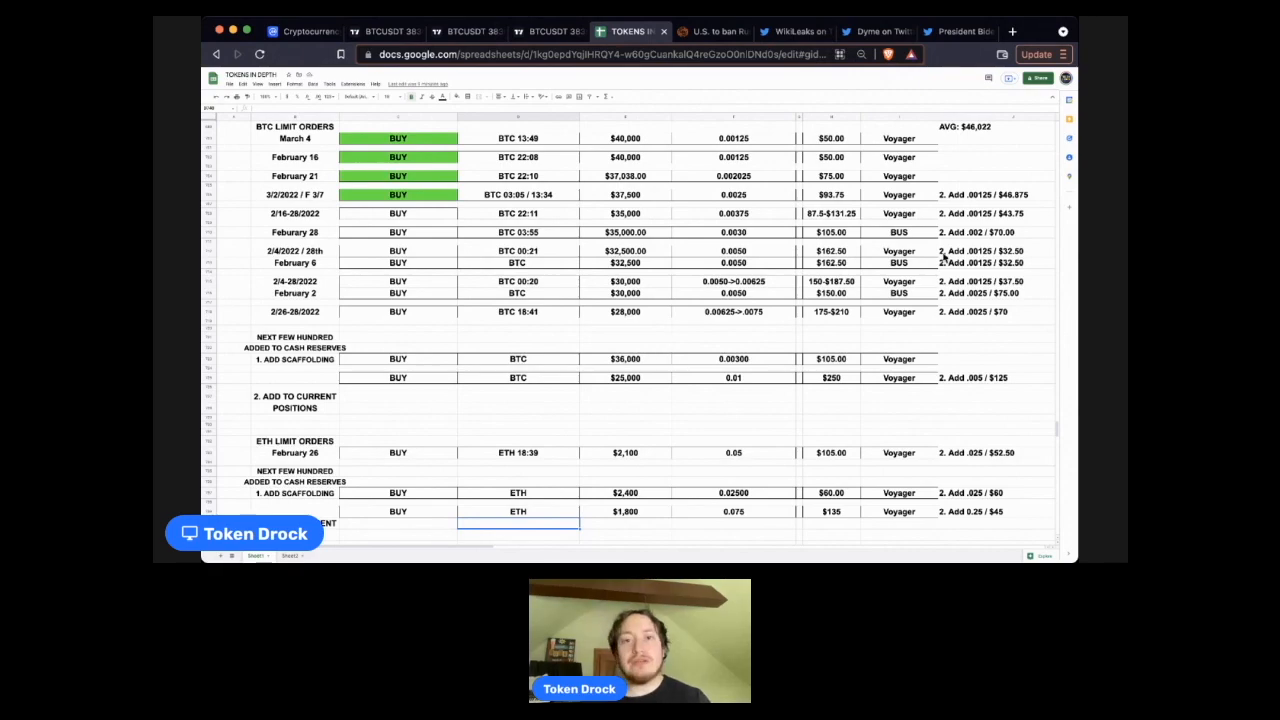
Return to the daily BTCUSDT chart with its downtrend zone and marked lows 1, 2, 3?
click(547, 31)
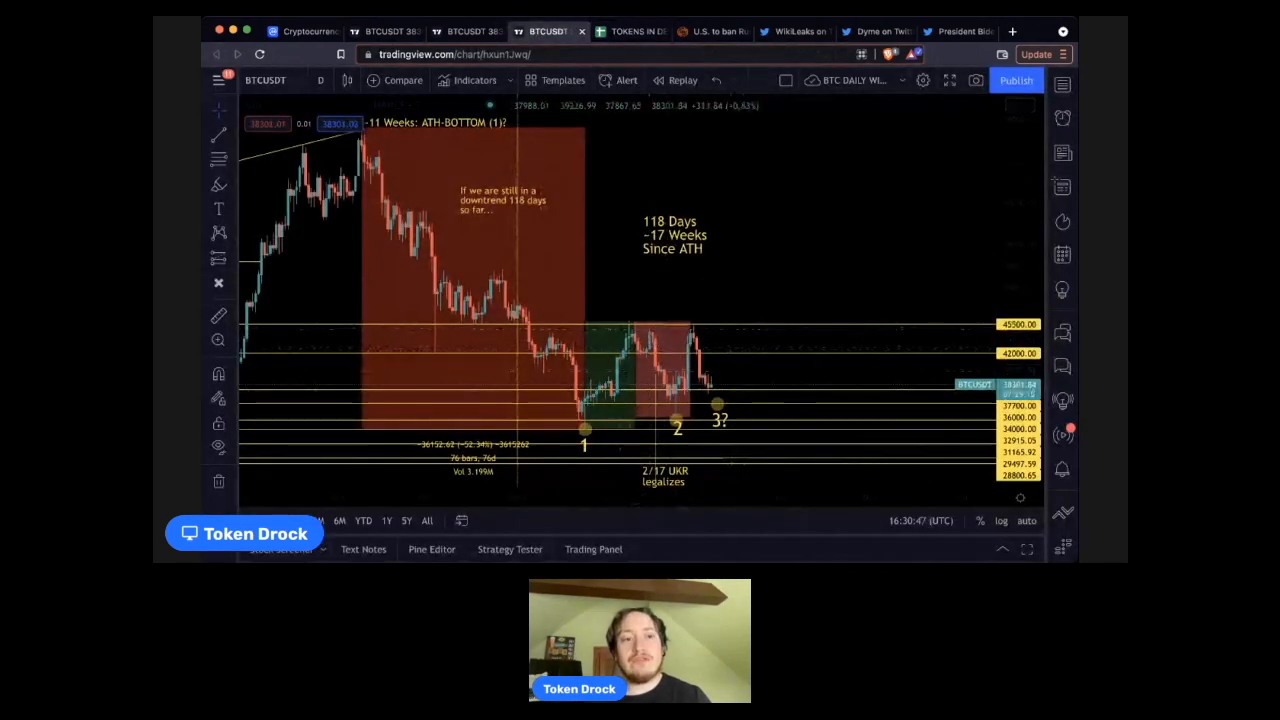
mouse_move(660, 340)
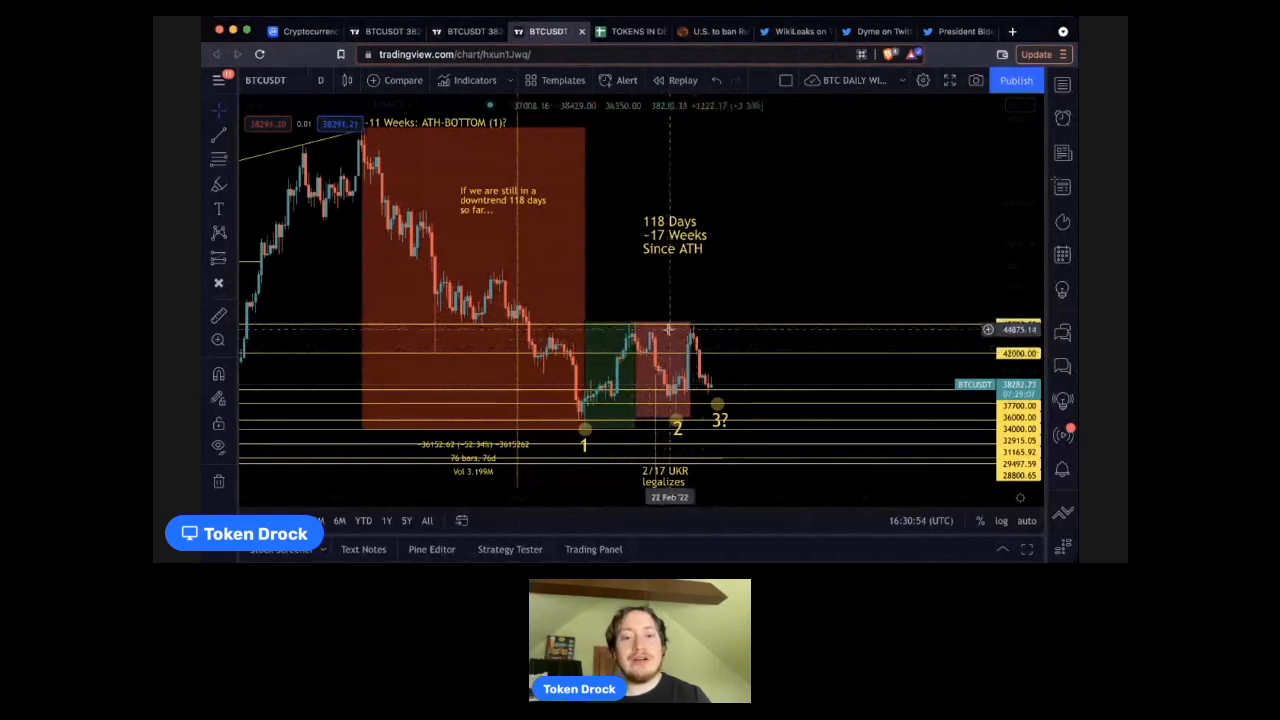
mouse_move(581, 400)
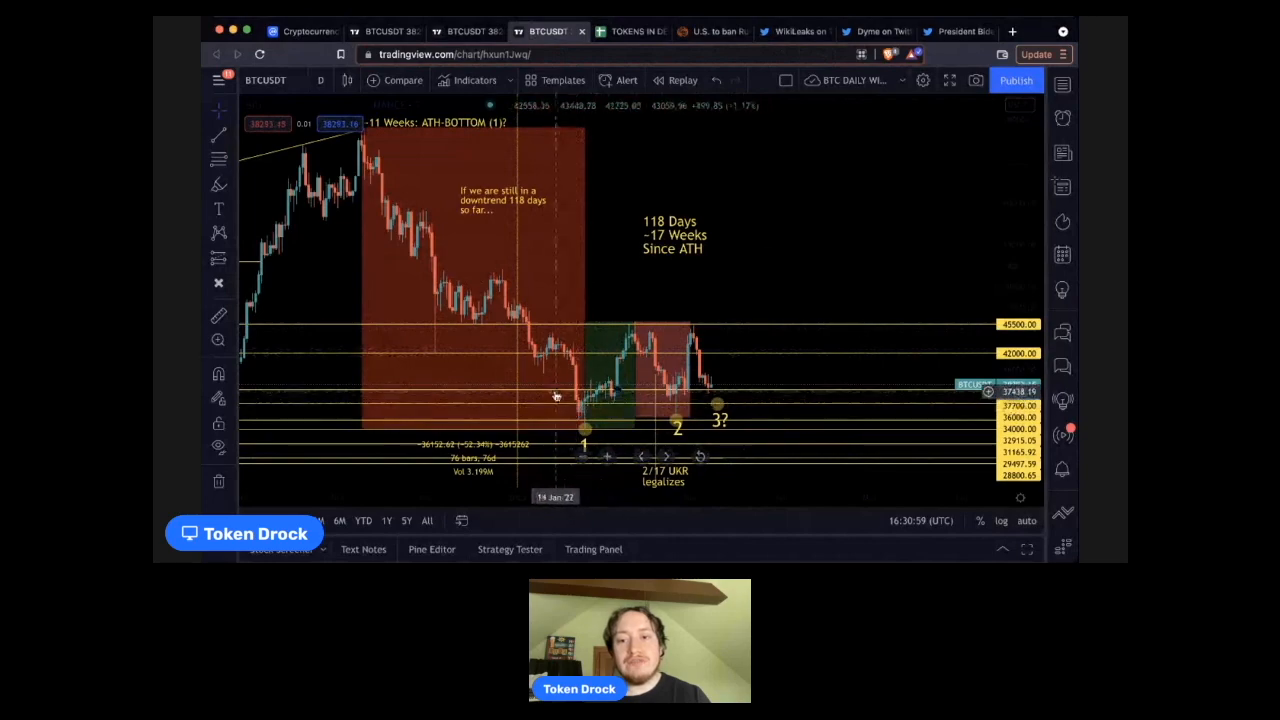
mouse_move(540, 345)
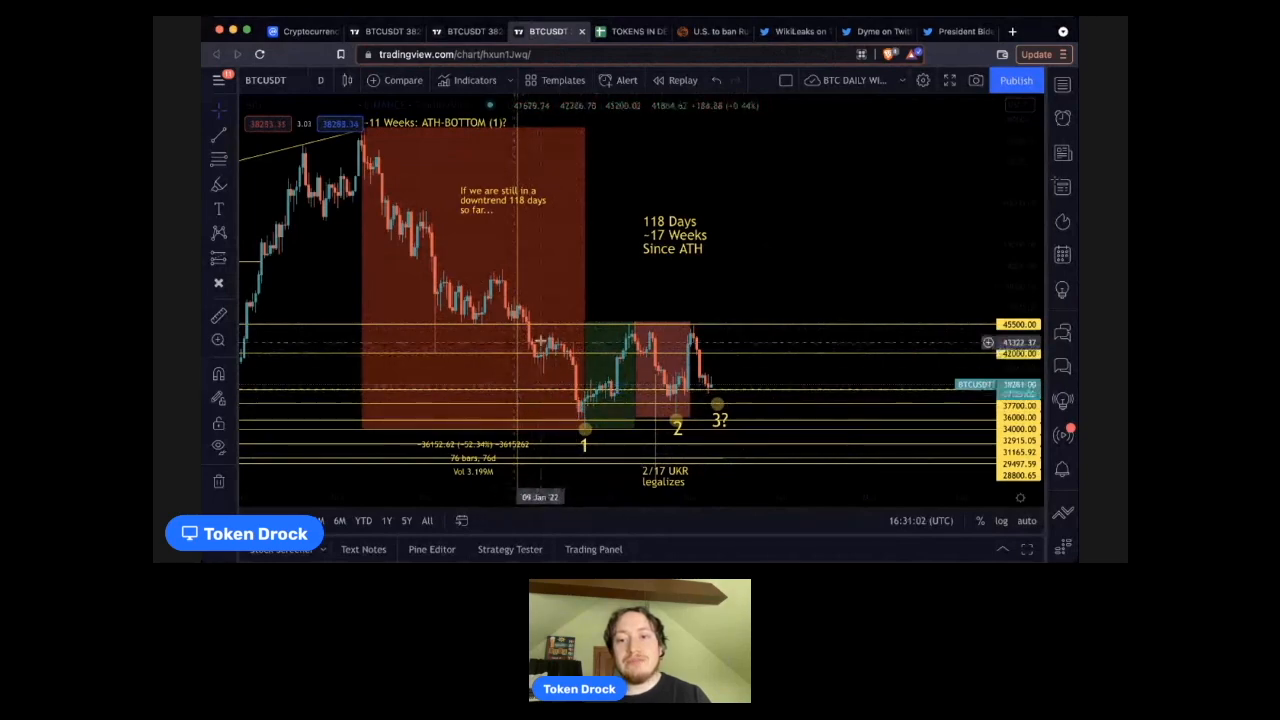
mouse_move(528, 325)
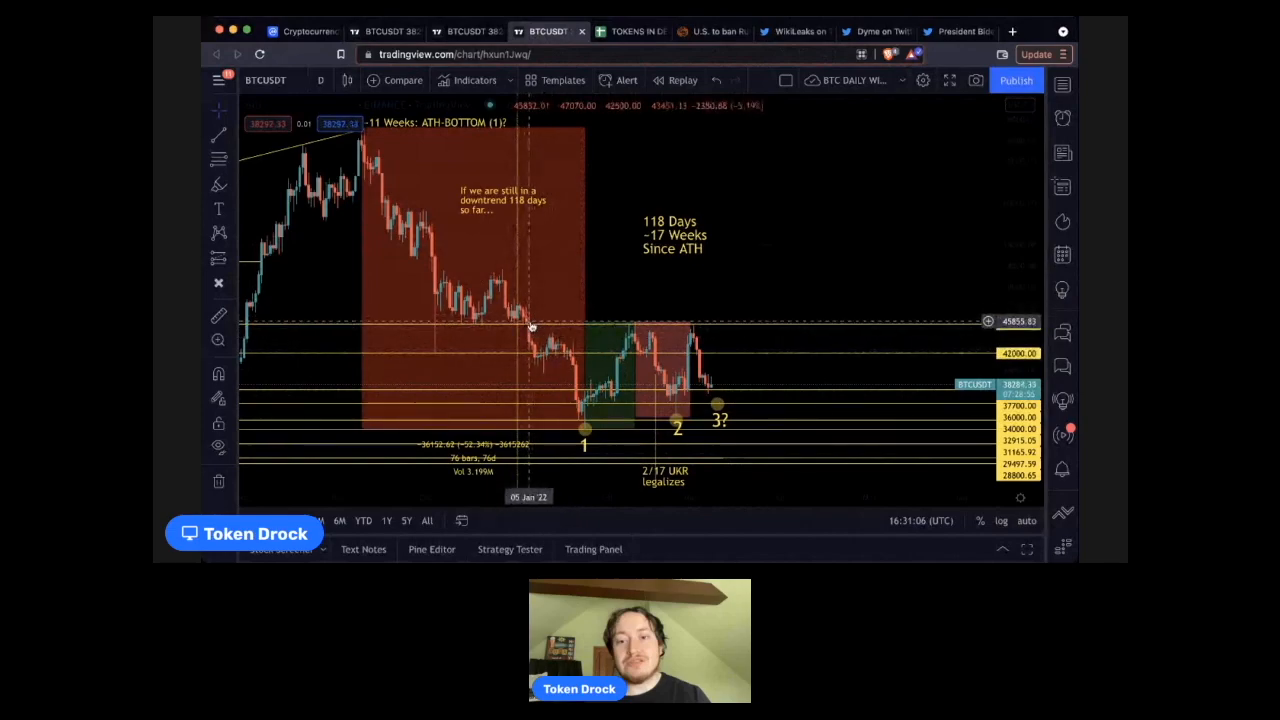
mouse_move(610, 358)
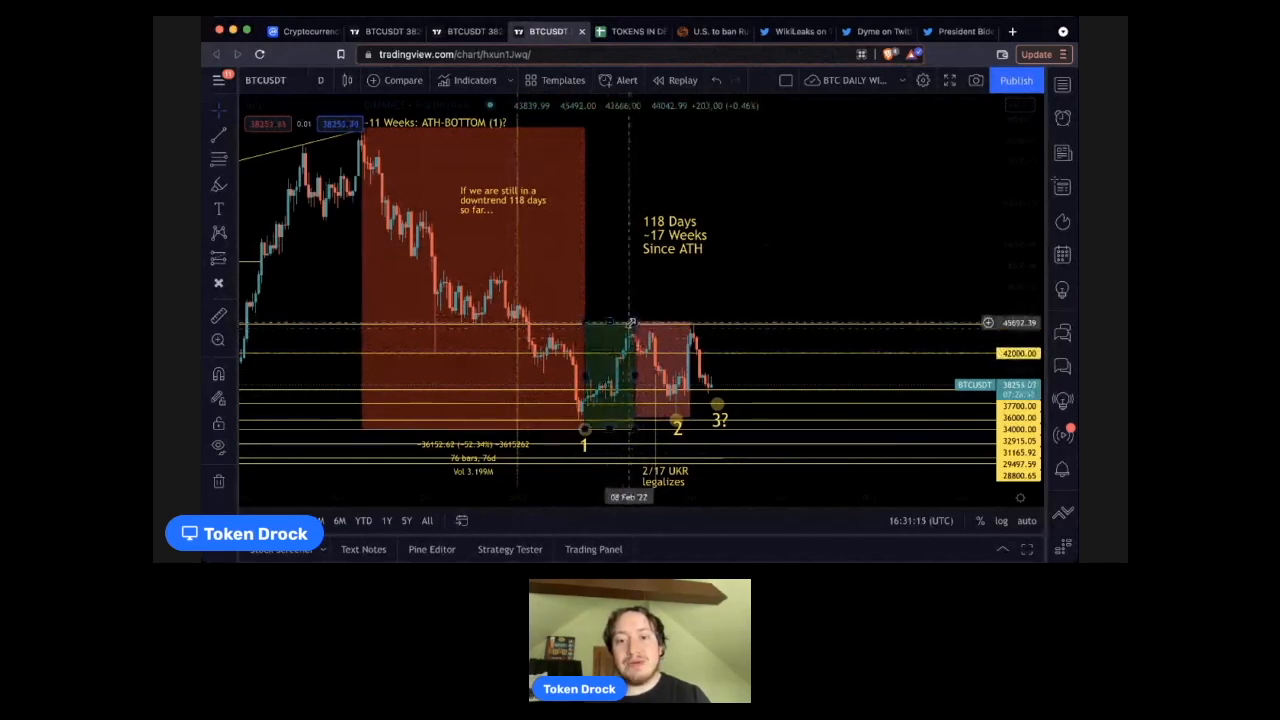
mouse_move(635, 327)
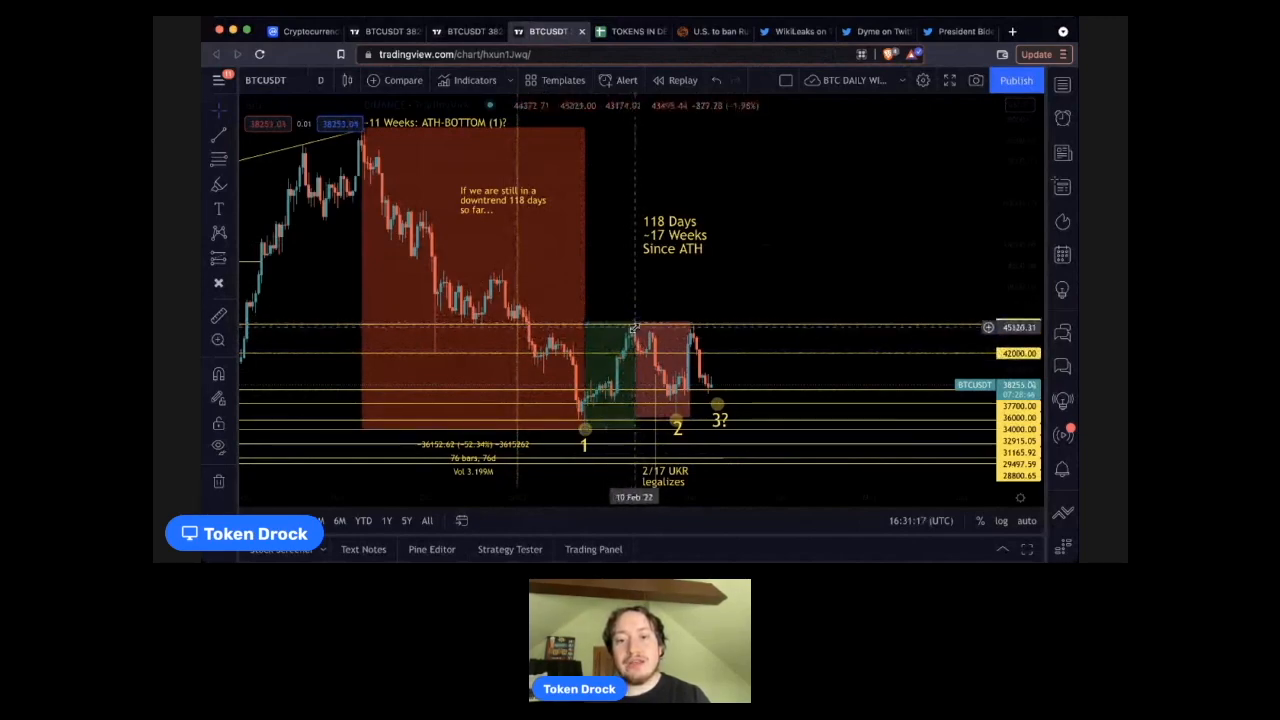
mouse_move(650, 363)
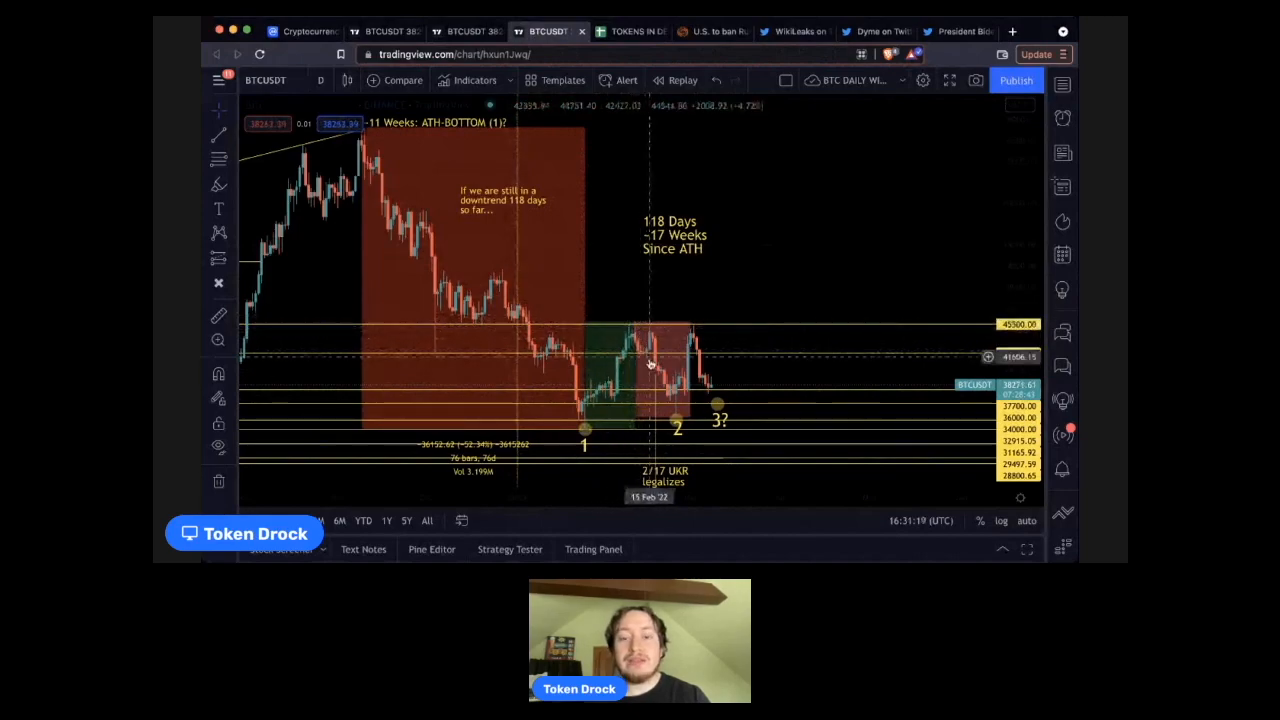
mouse_move(678, 383)
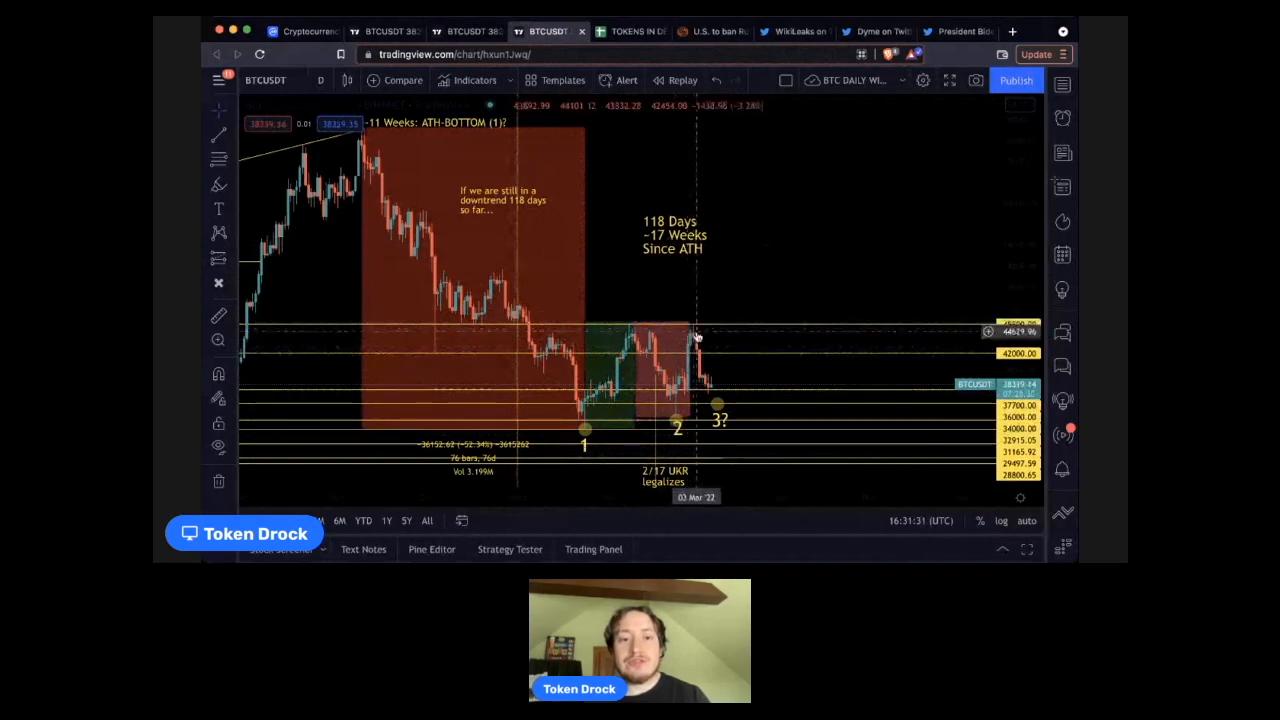
mouse_move(750, 330)
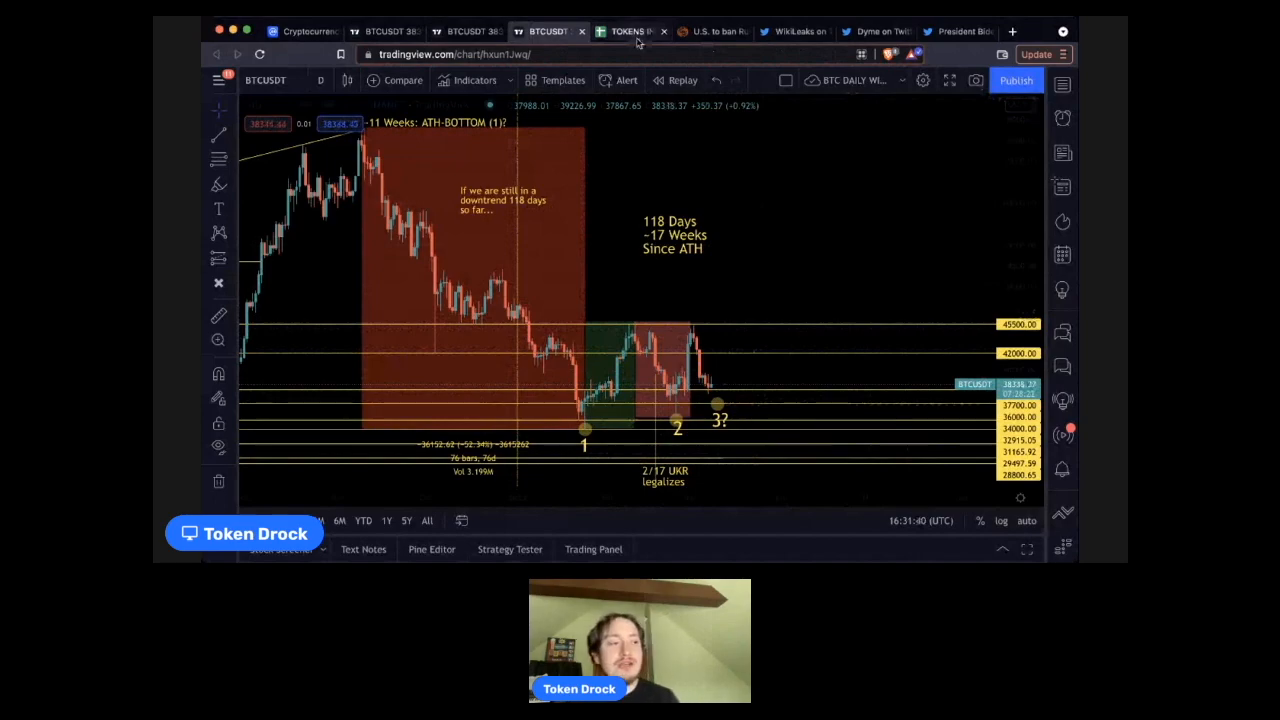
Reopen the TOKENS IN DEPTH sheet and scroll past the ETH orders to the VGX LIMIT ORDERS
click(629, 31)
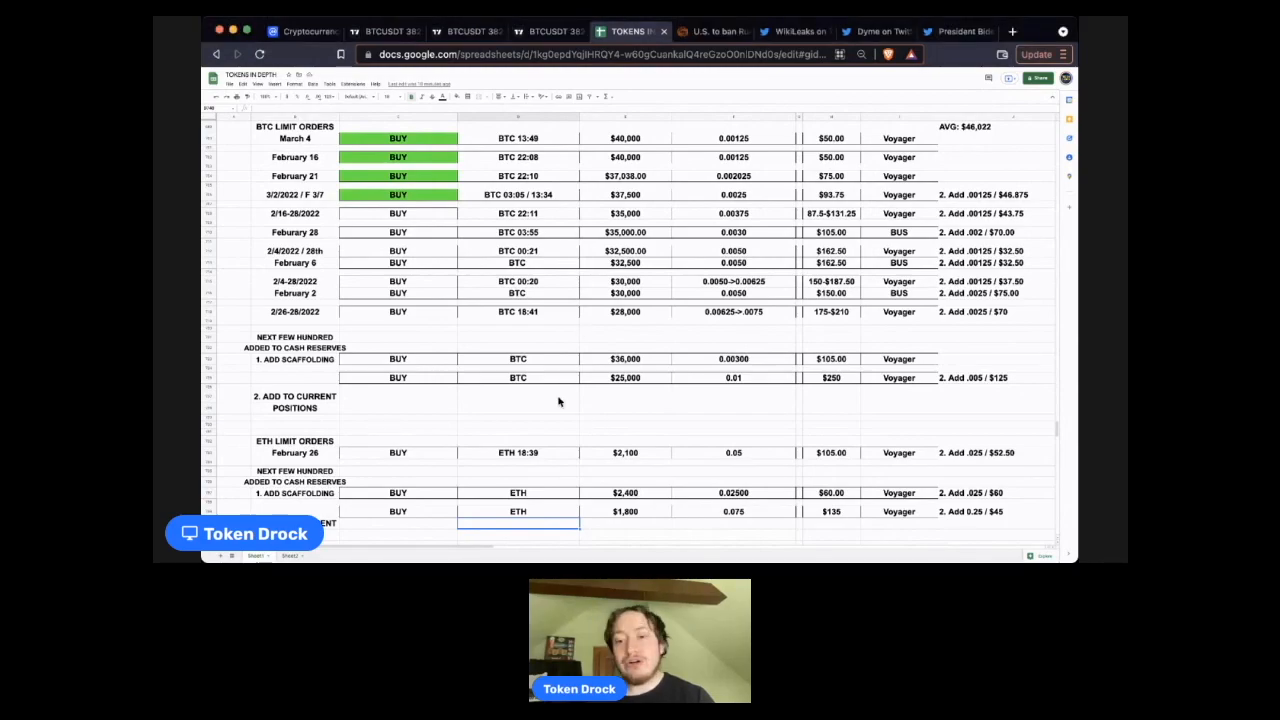
scroll(down, 3)
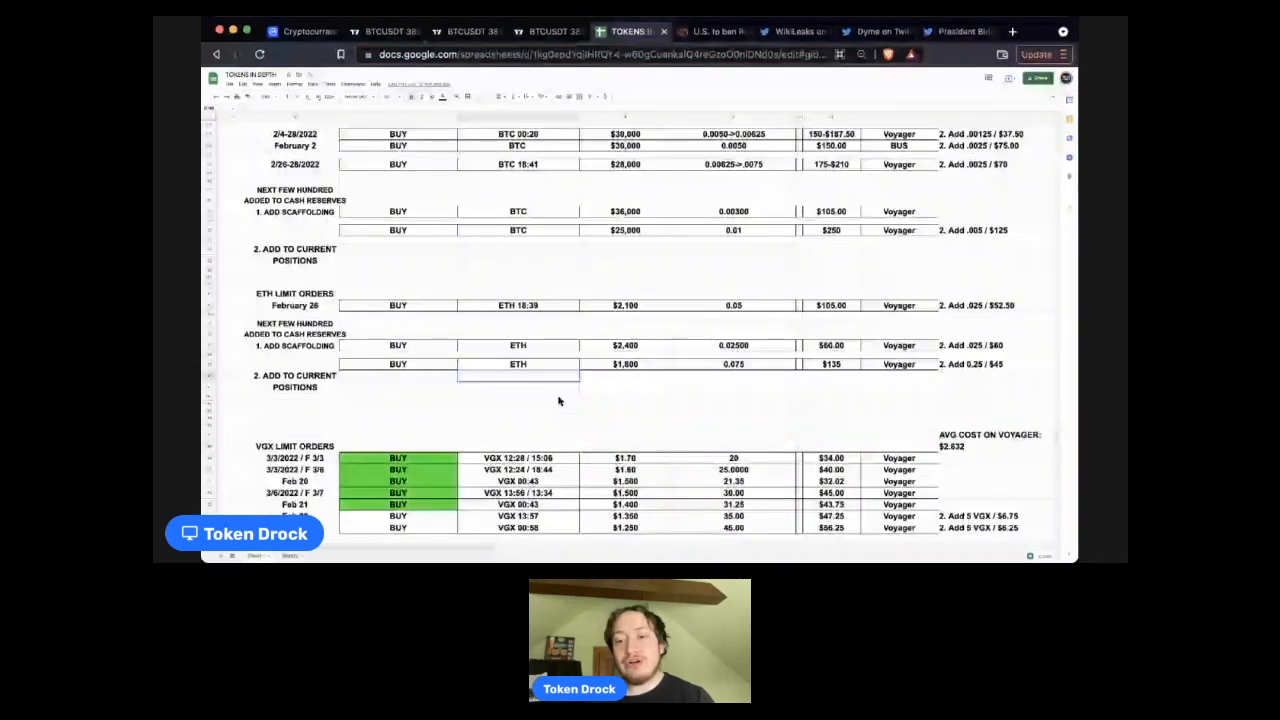
scroll(down, 3)
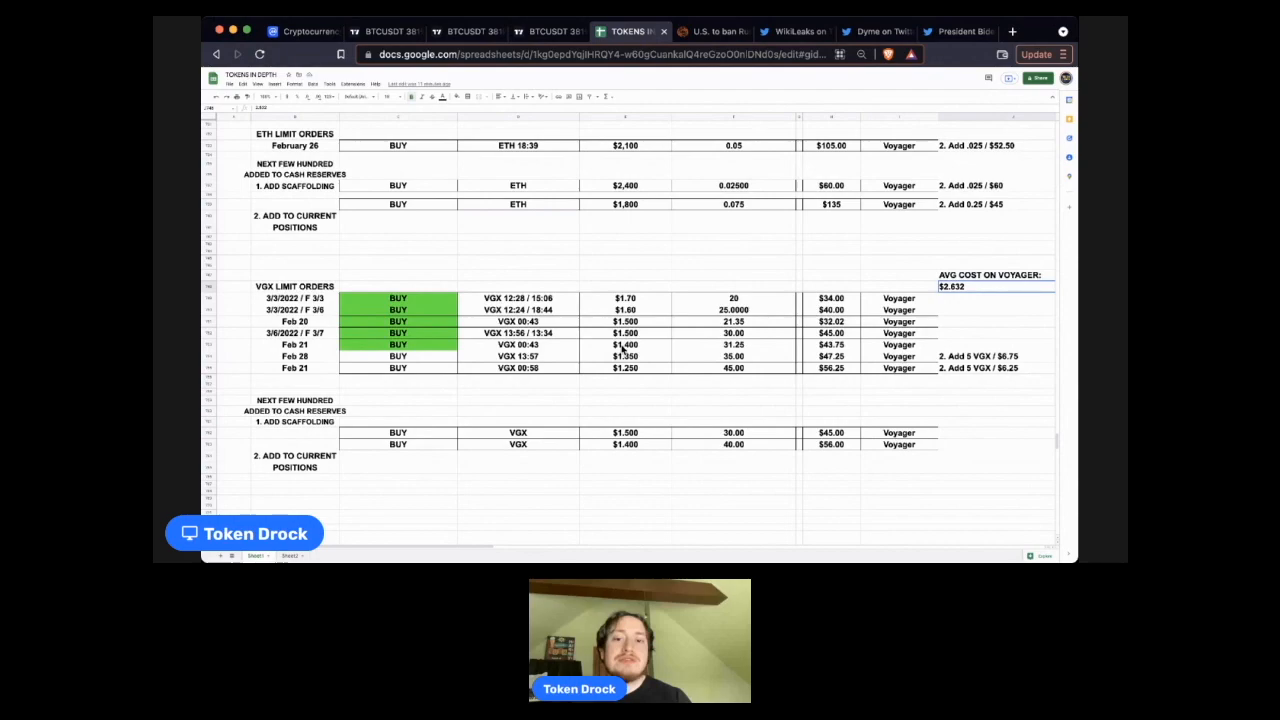
mouse_move(1008, 271)
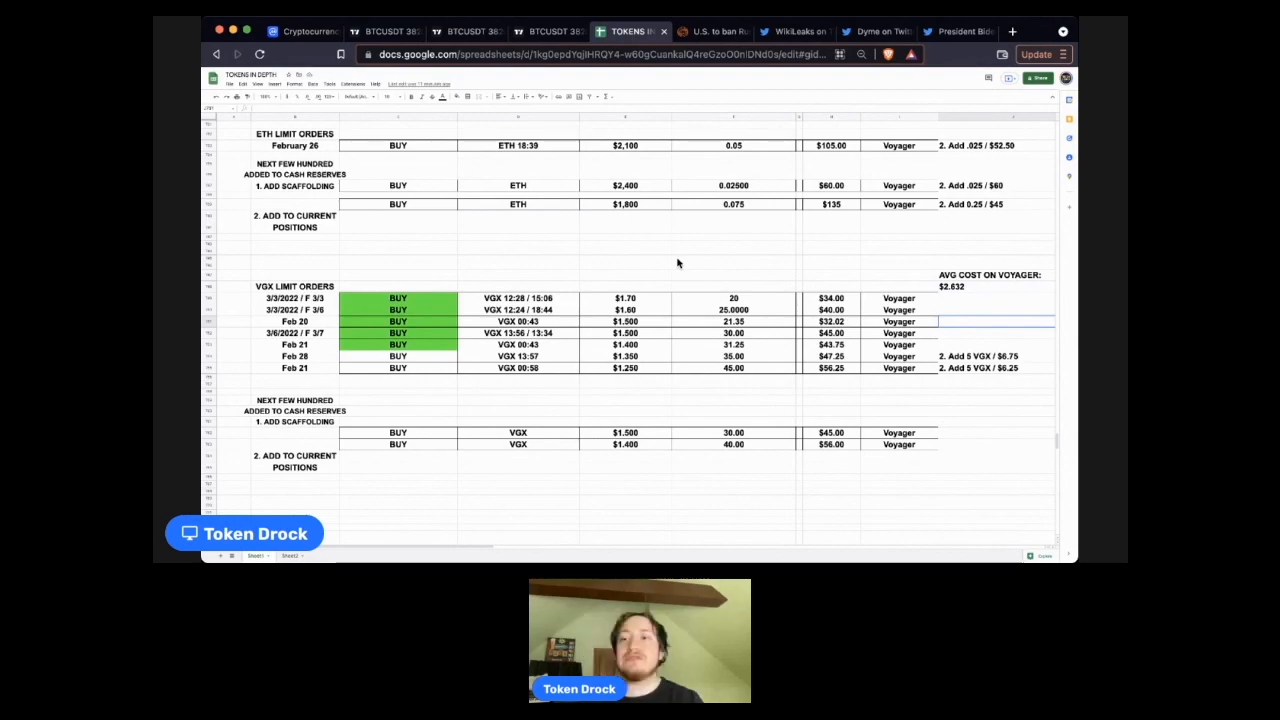
Open the Reuters article on the U.S. Russian oil import ban and close the latest-stories panel
click(712, 31)
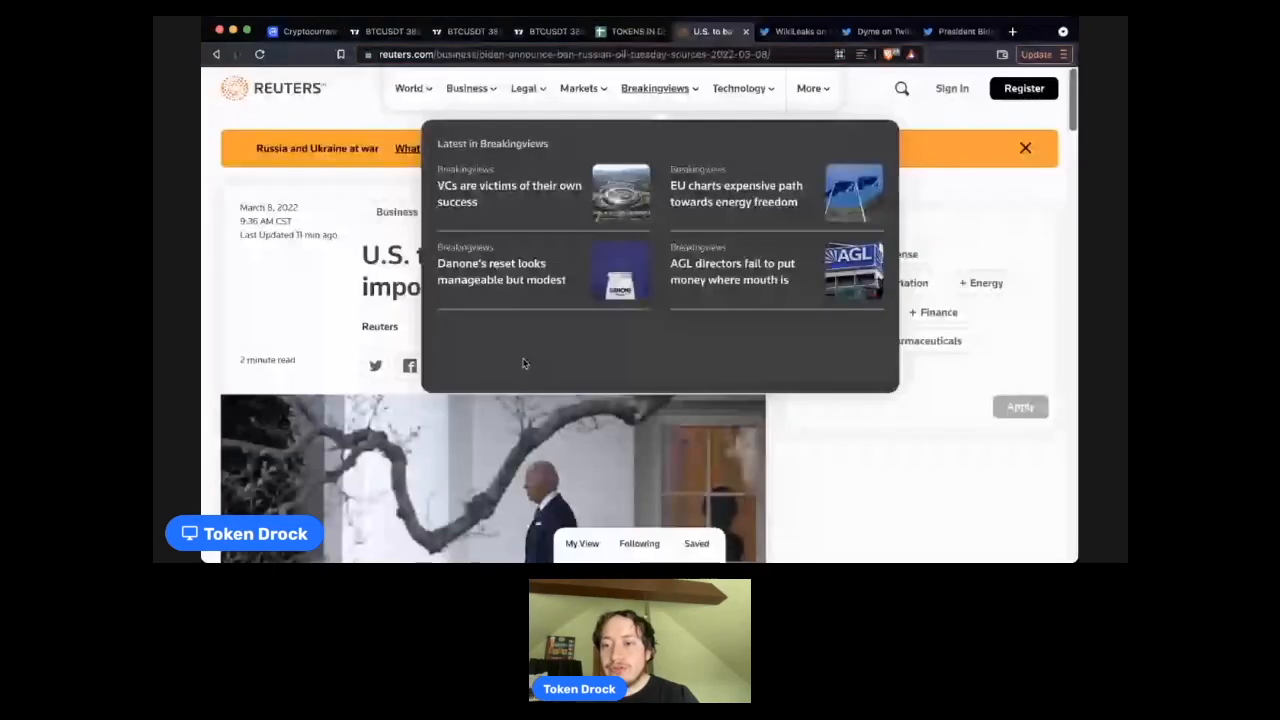
click(1025, 148)
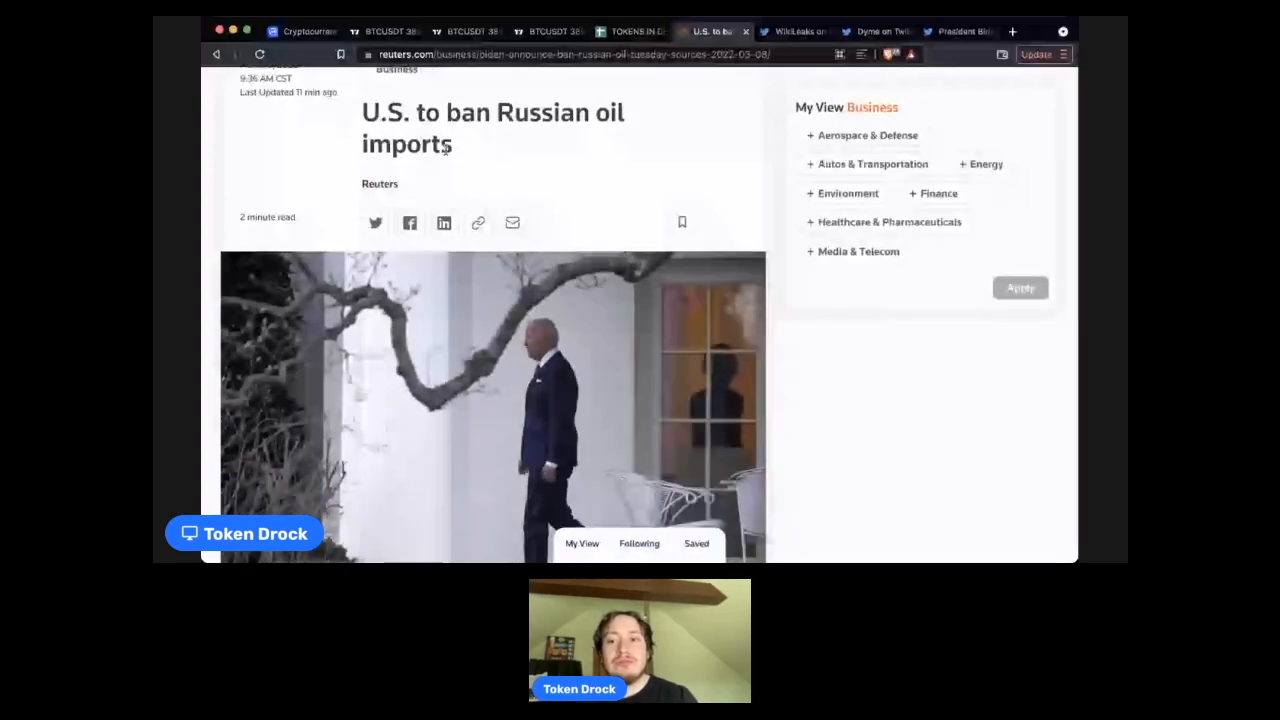
scroll(down, 3)
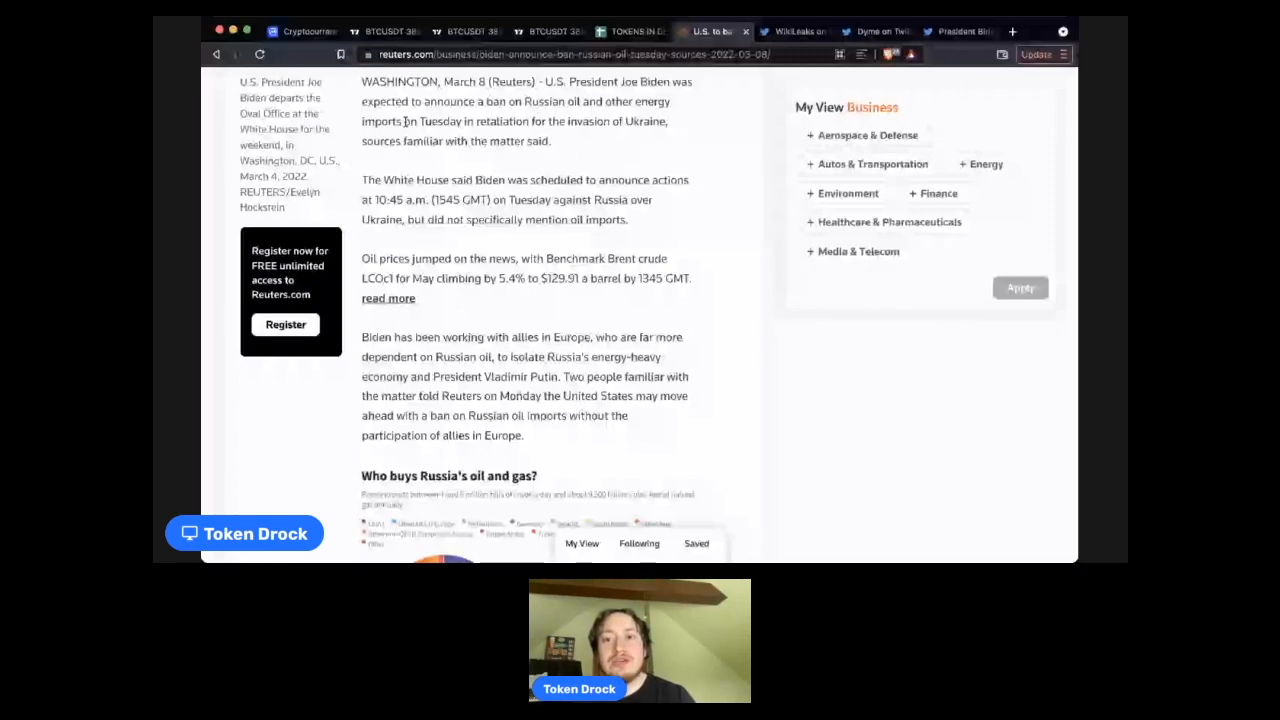
mouse_move(565, 115)
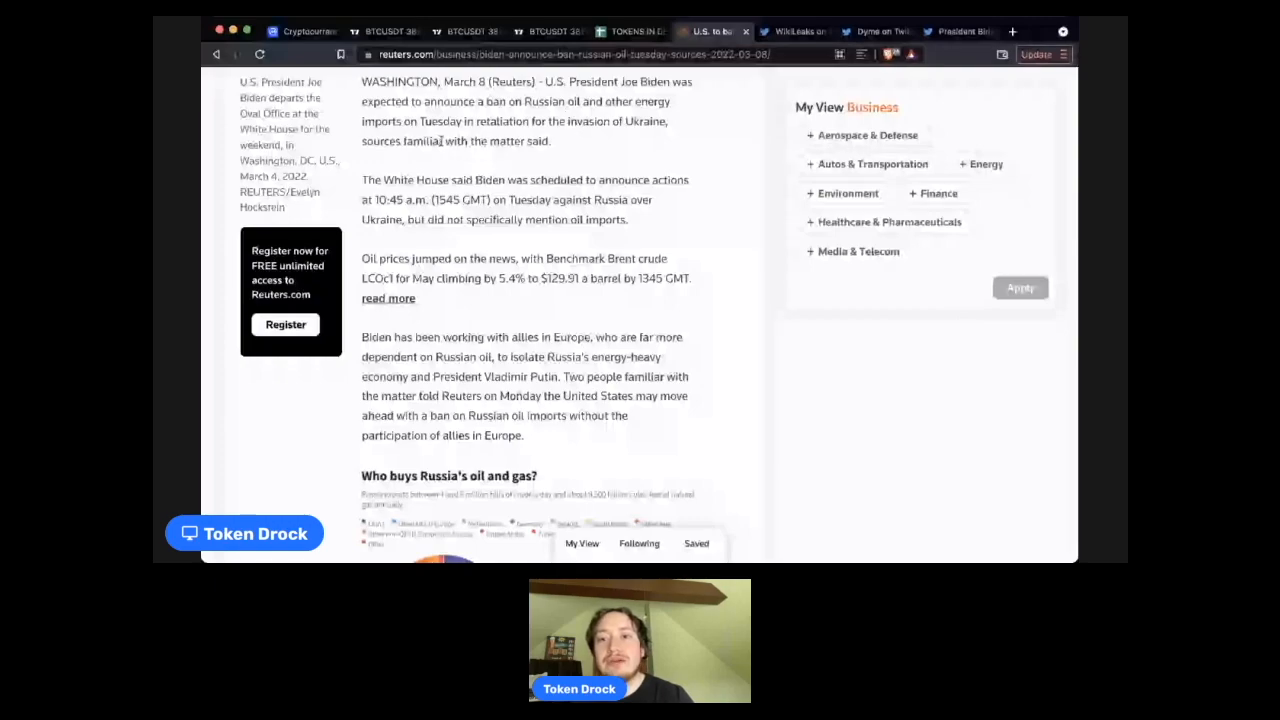
Read through the 'Who buys Russia's oil and gas?' pie charts to the U.S. import paragraph
scroll(down, 3)
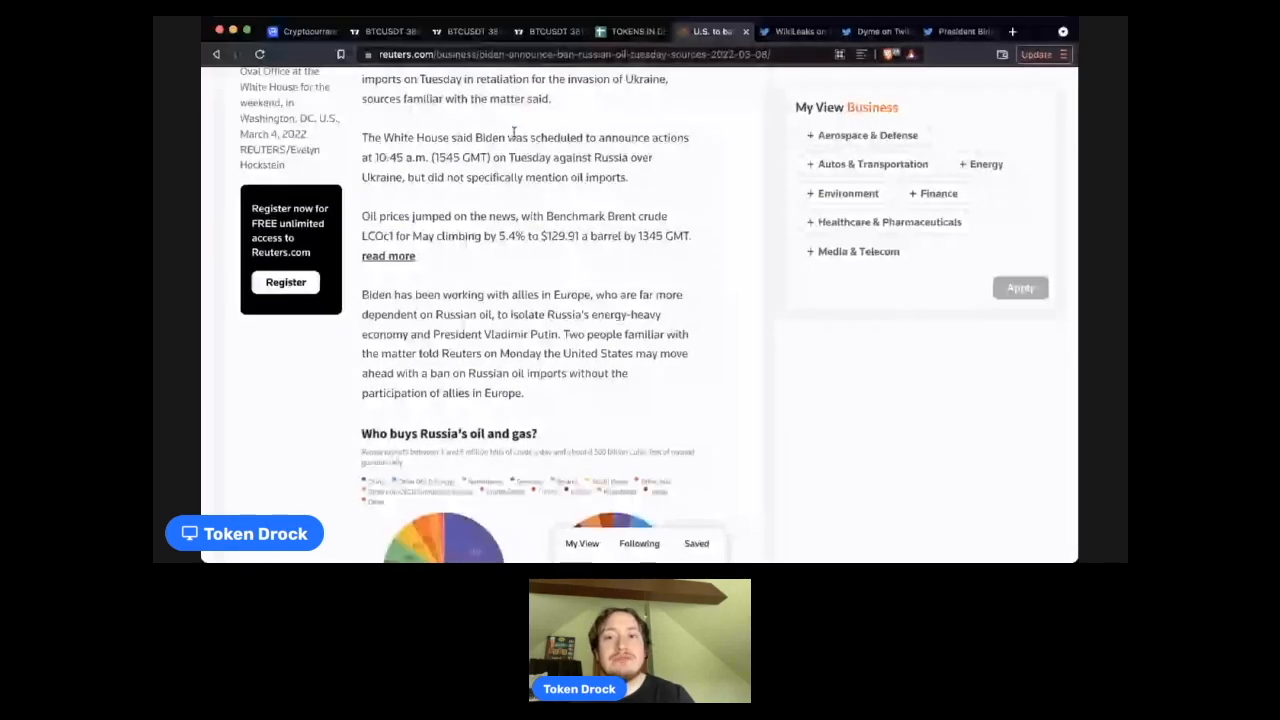
scroll(down, 3)
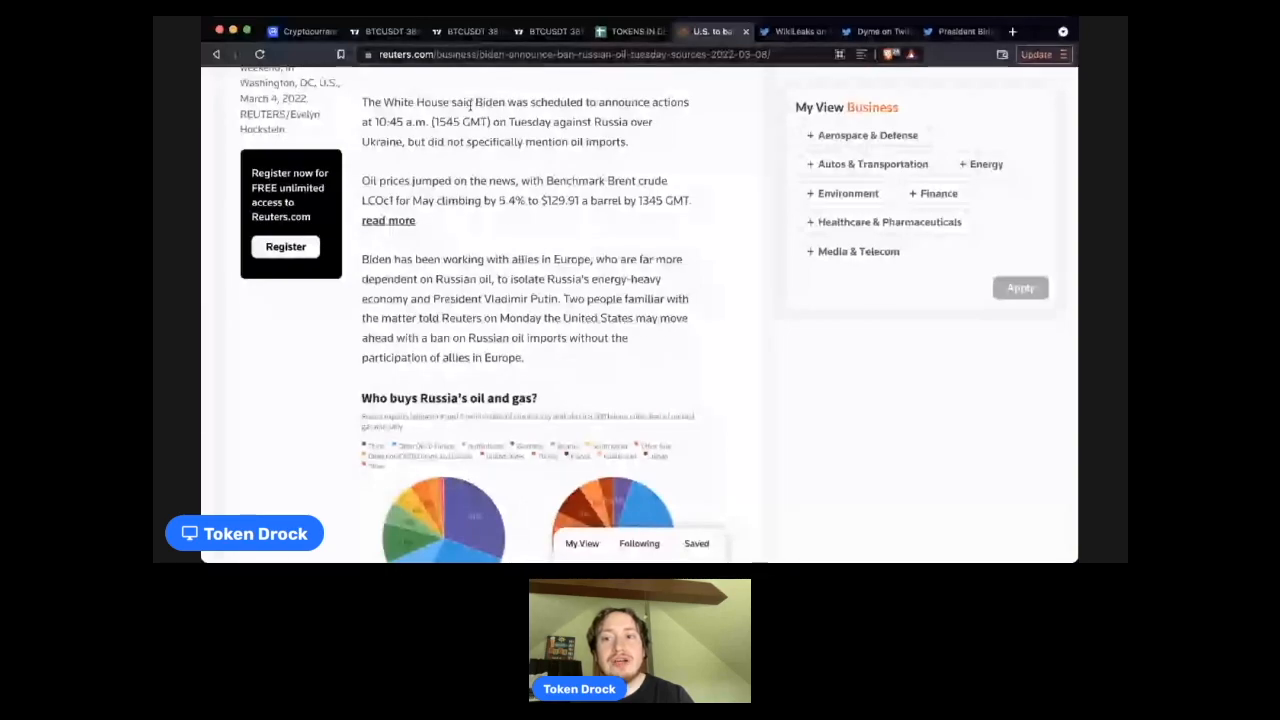
mouse_move(598, 135)
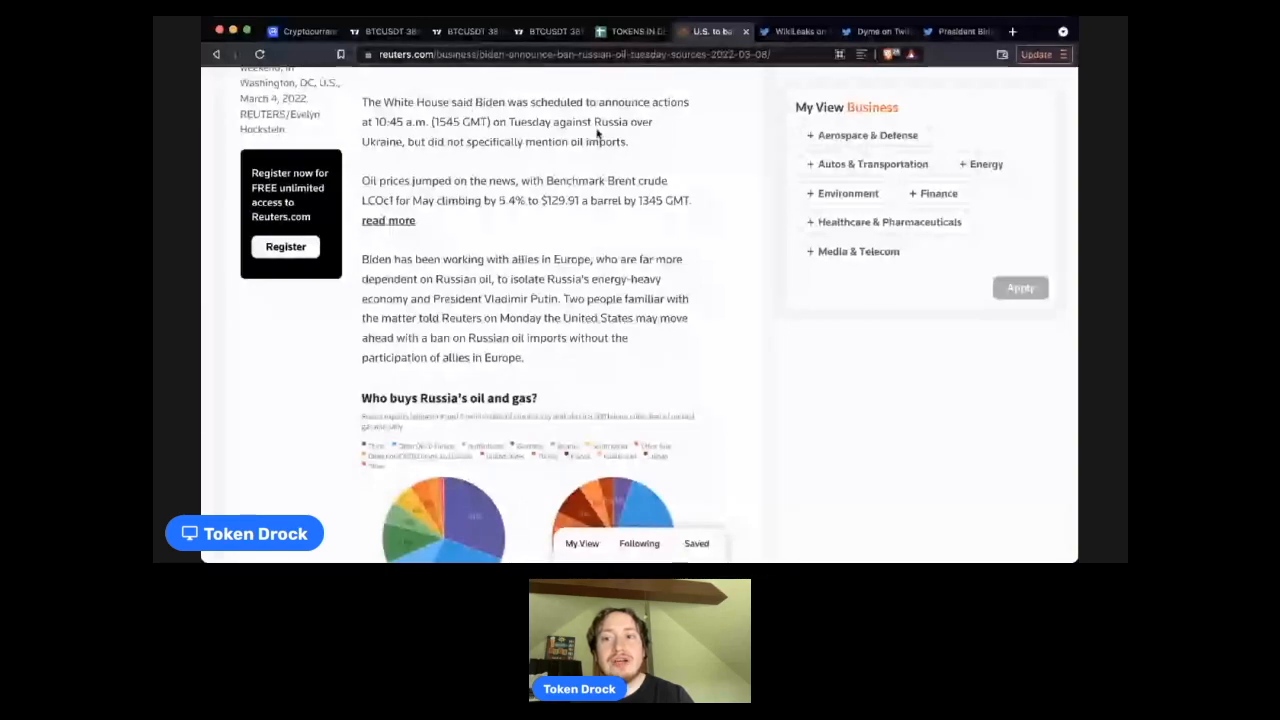
mouse_move(467, 158)
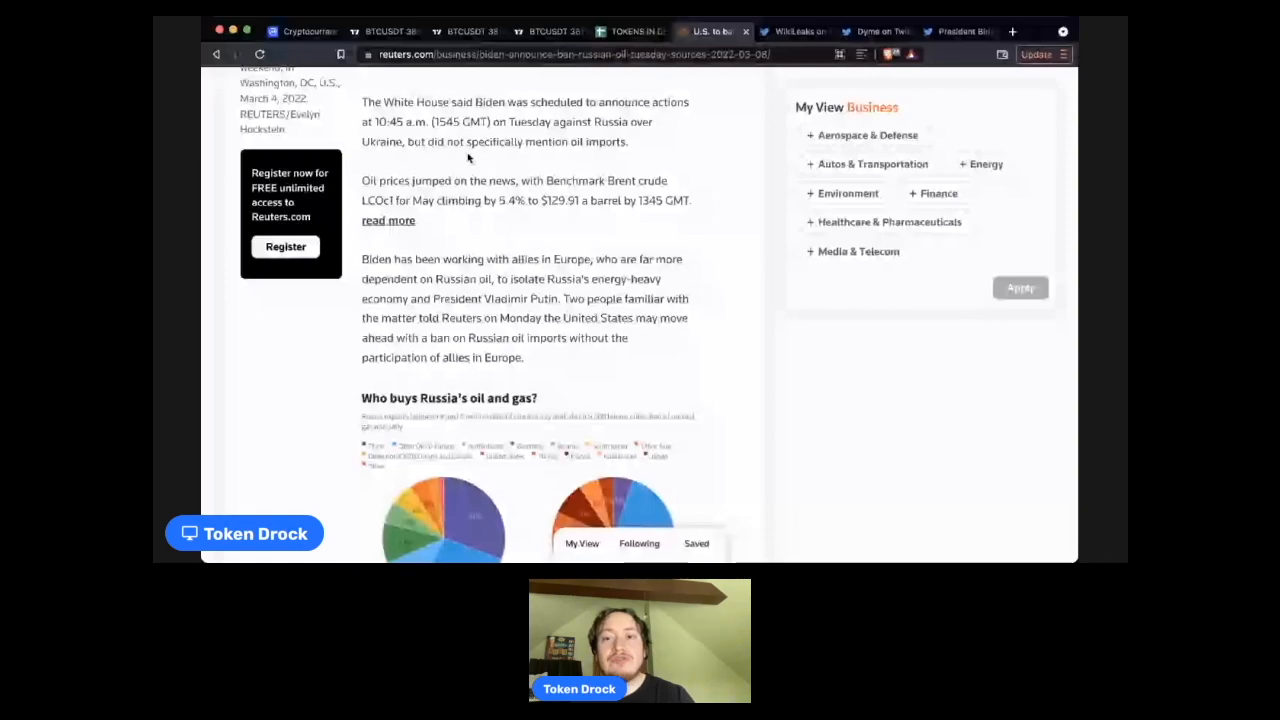
scroll(down, 3)
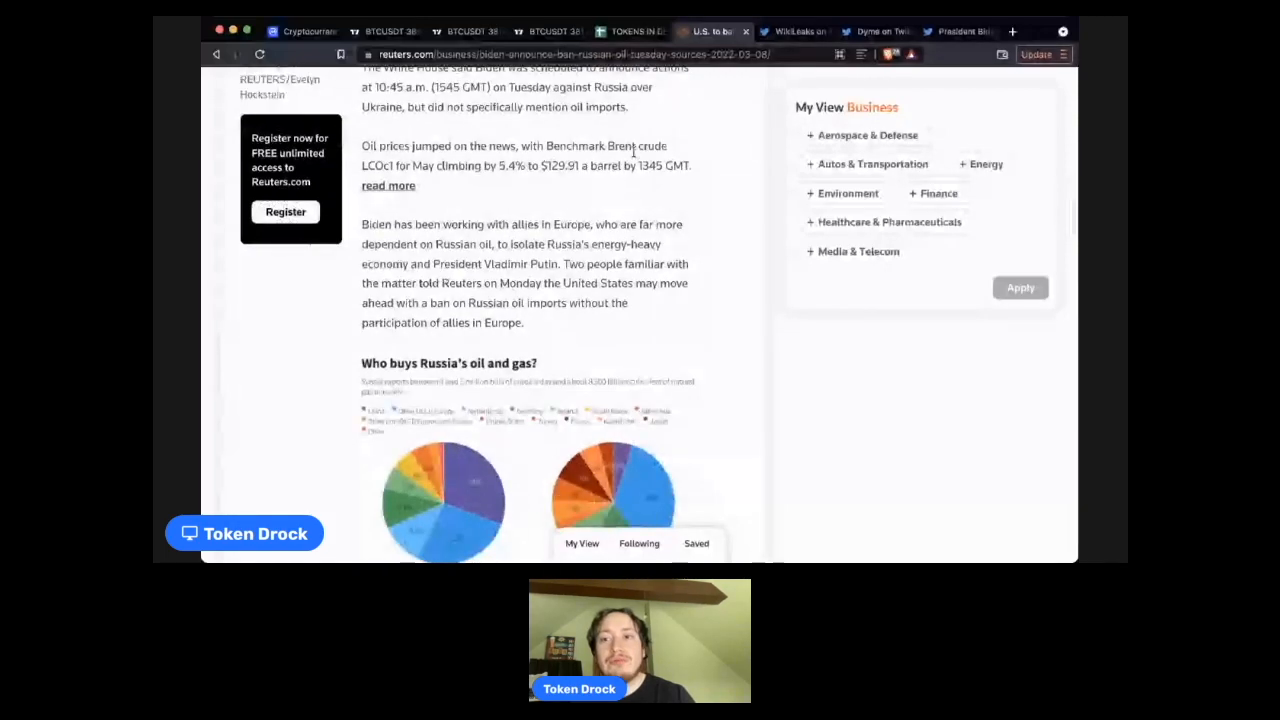
scroll(down, 3)
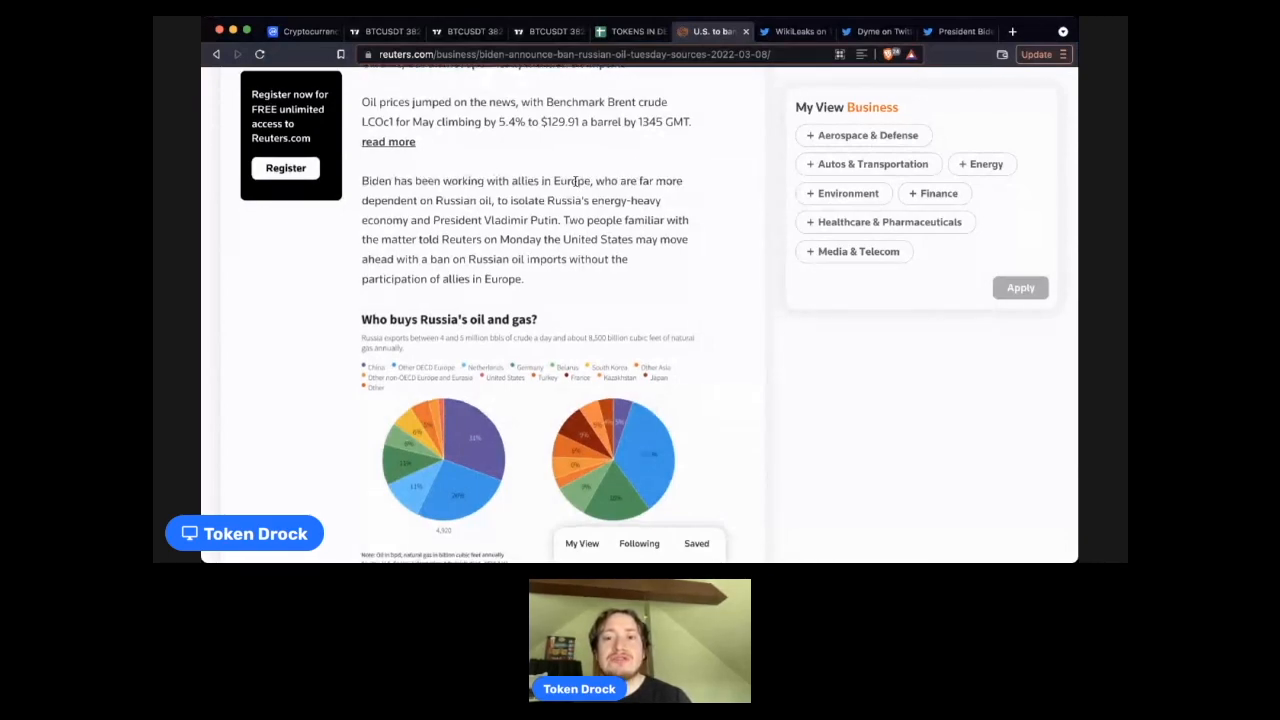
scroll(down, 3)
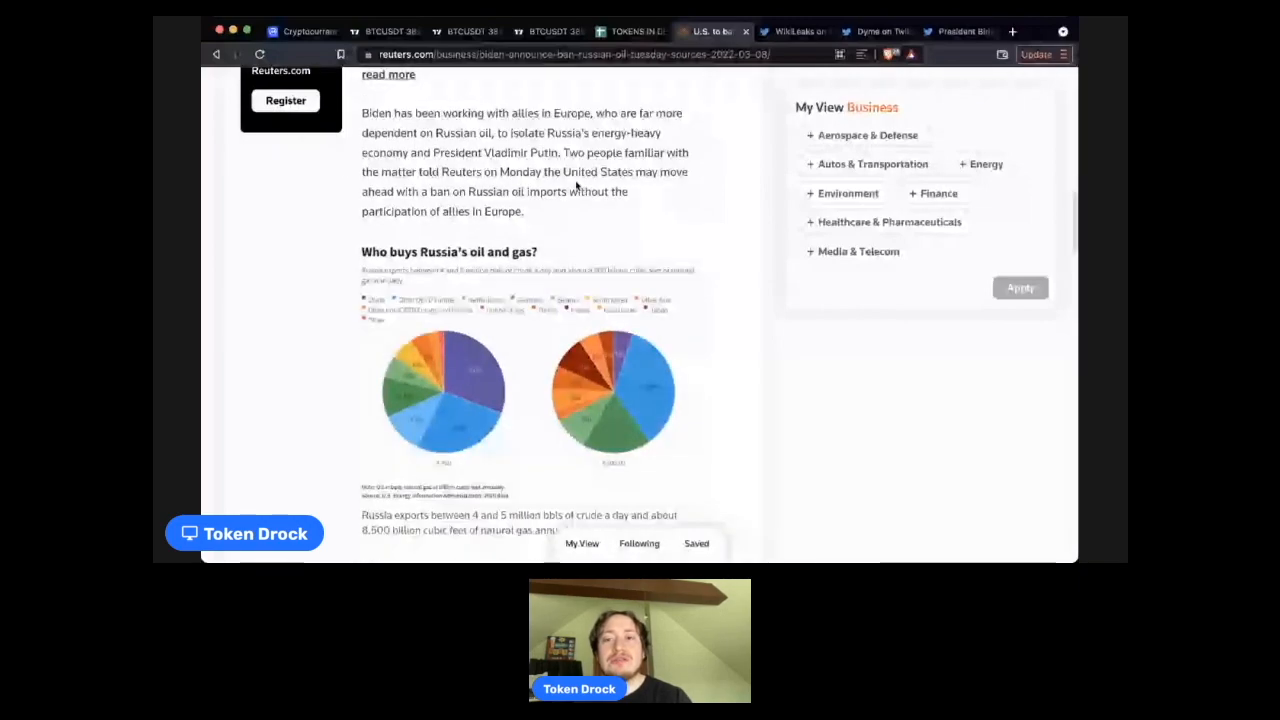
scroll(down, 3)
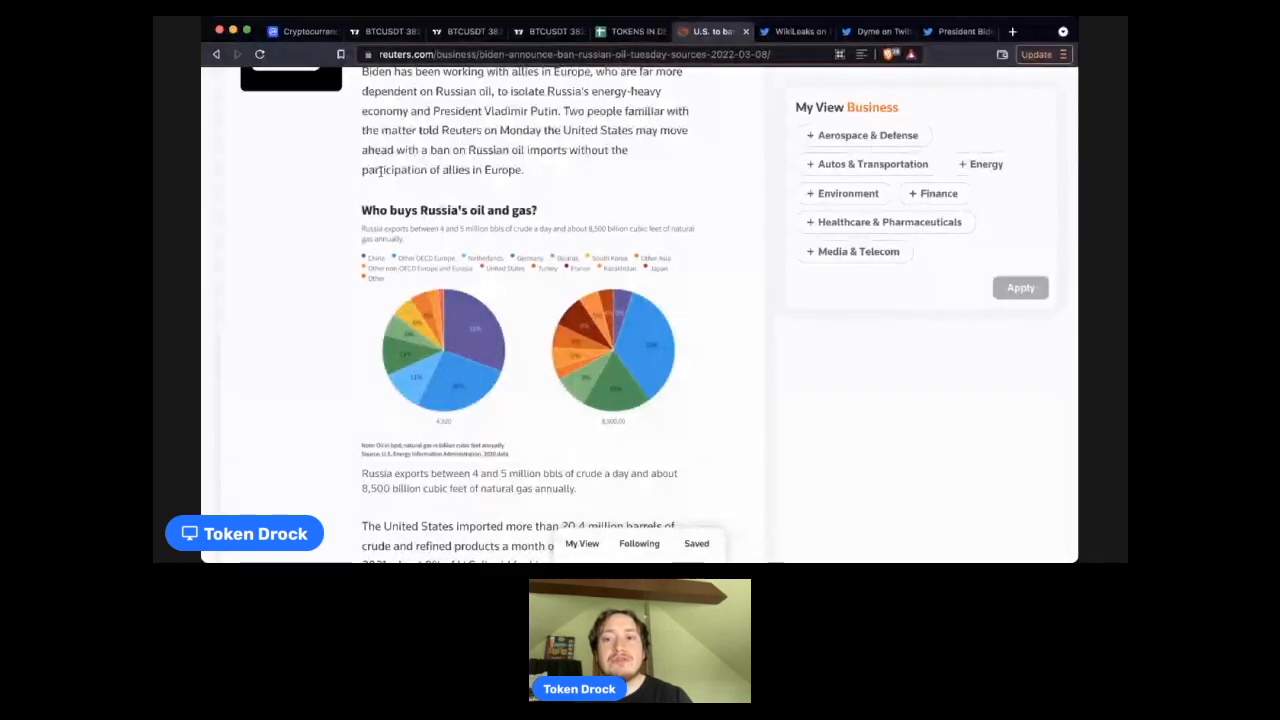
scroll(down, 3)
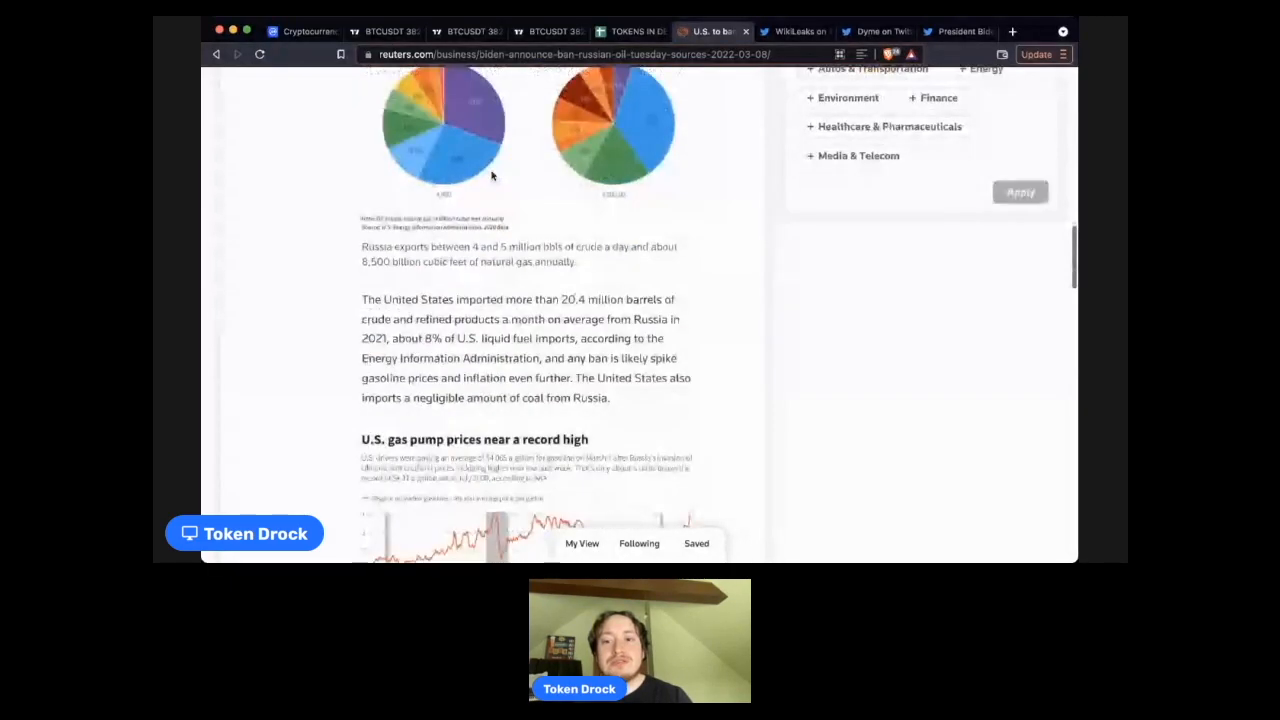
scroll(up, 3)
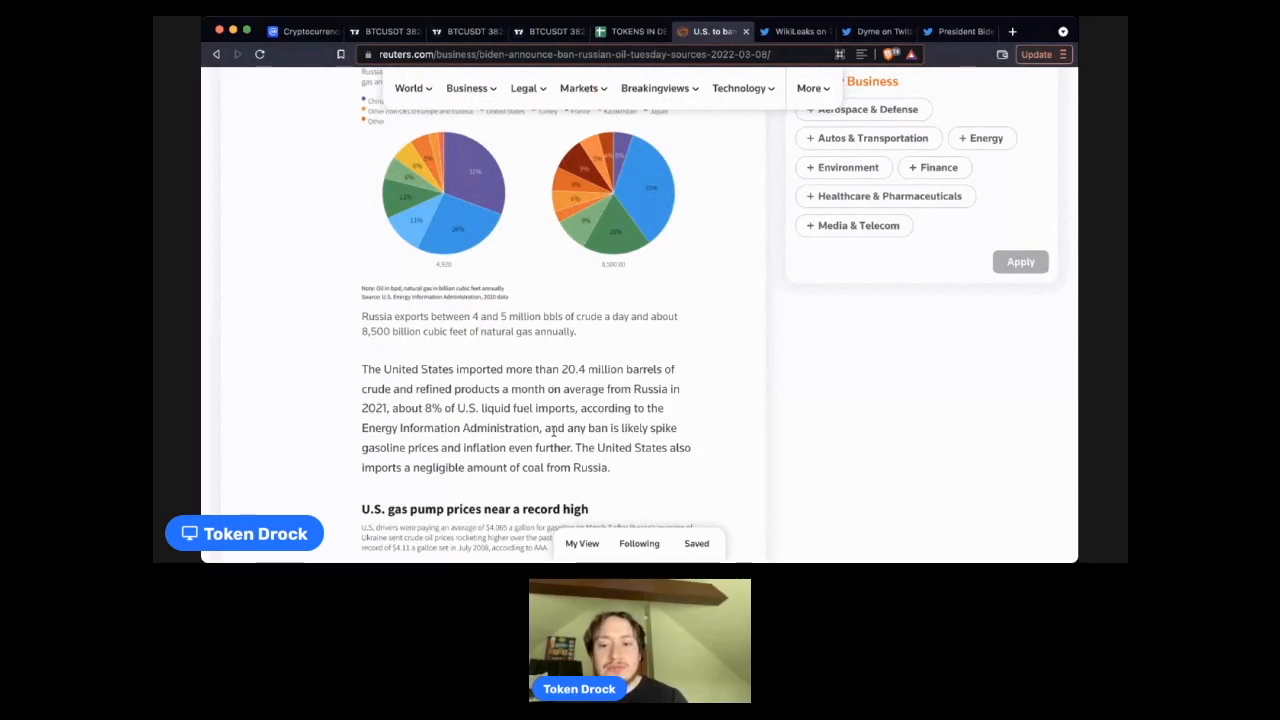
View the gas pump prices chart, then switch to the WikiLeaks tweet on Russia–US gas wars
scroll(down, 3)
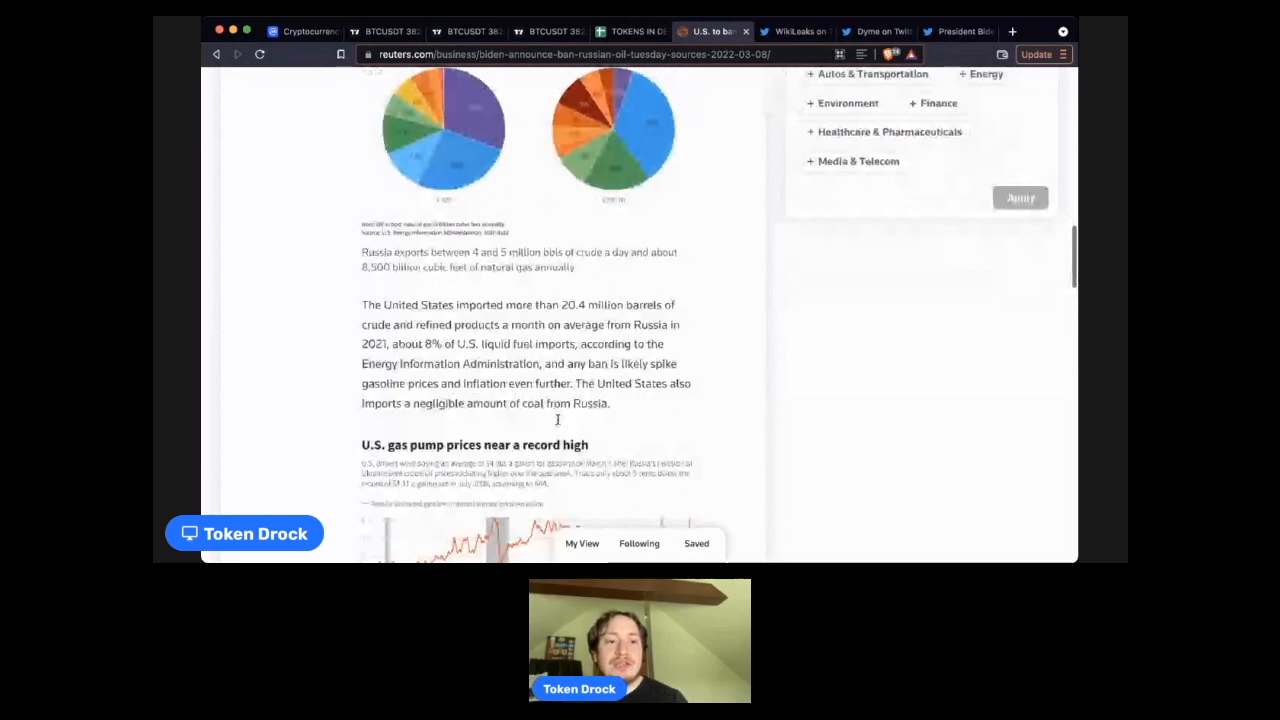
scroll(down, 3)
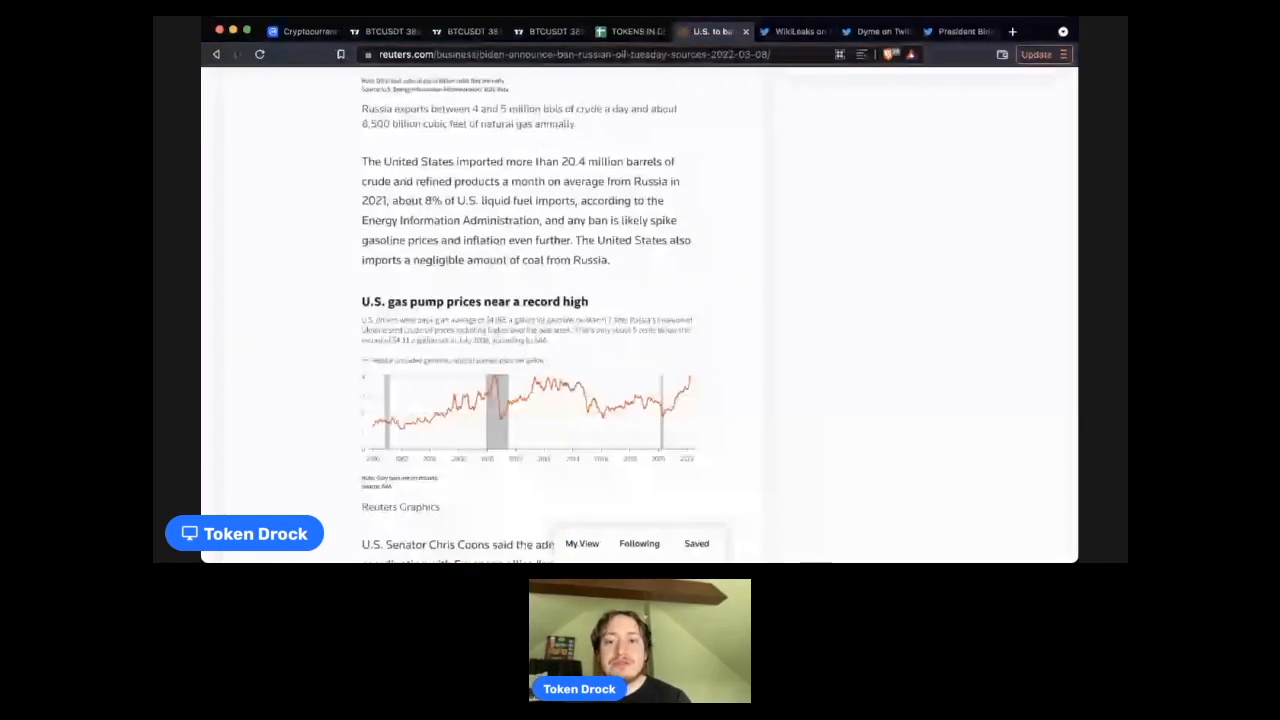
scroll(up, 3)
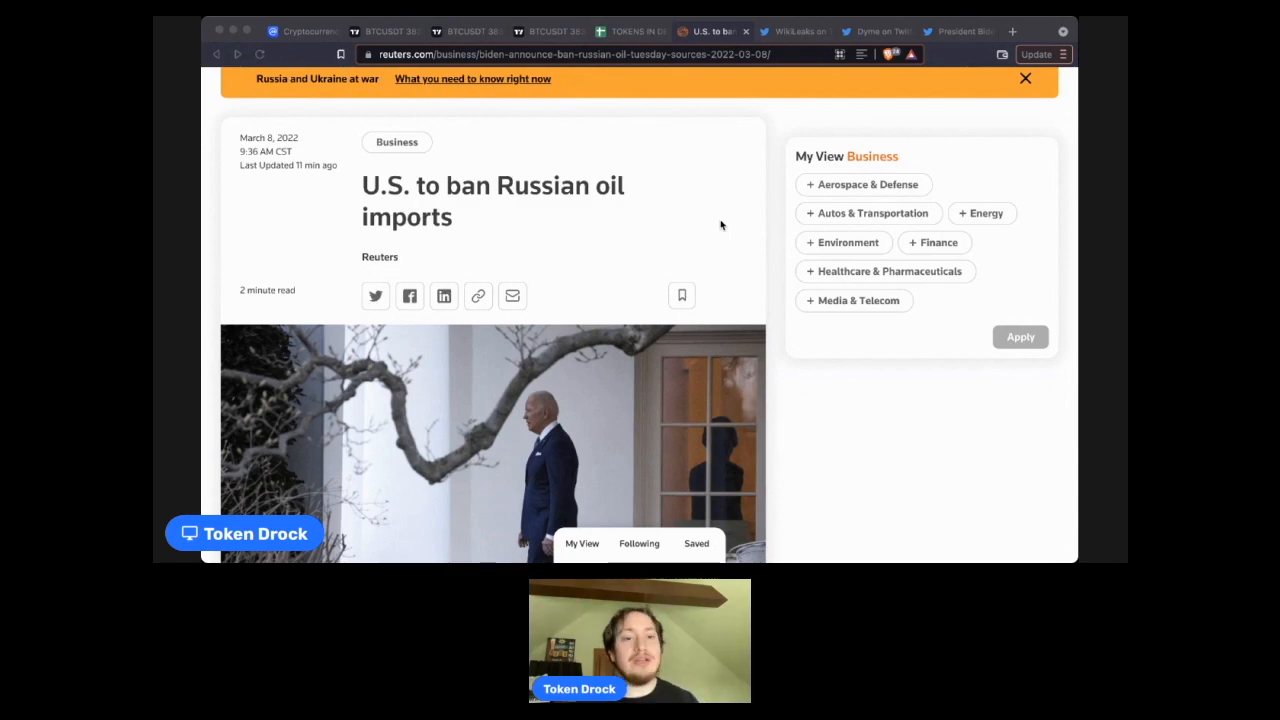
click(790, 31)
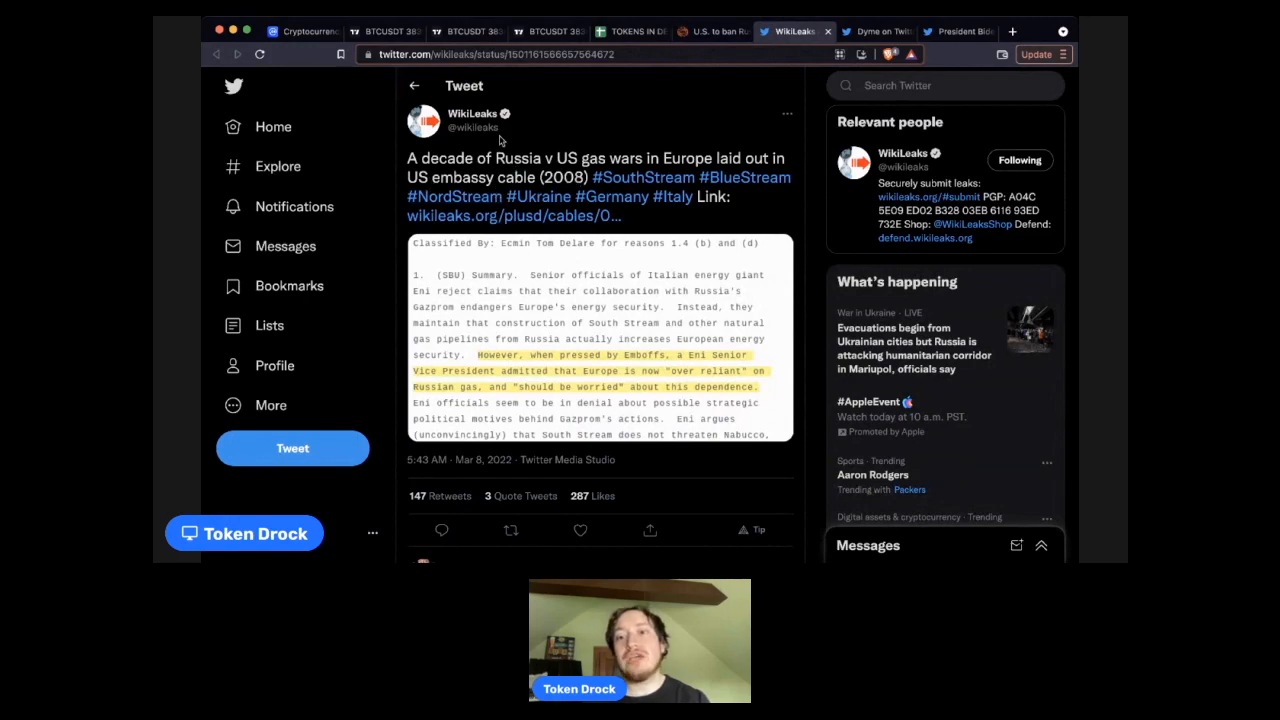
mouse_move(472, 113)
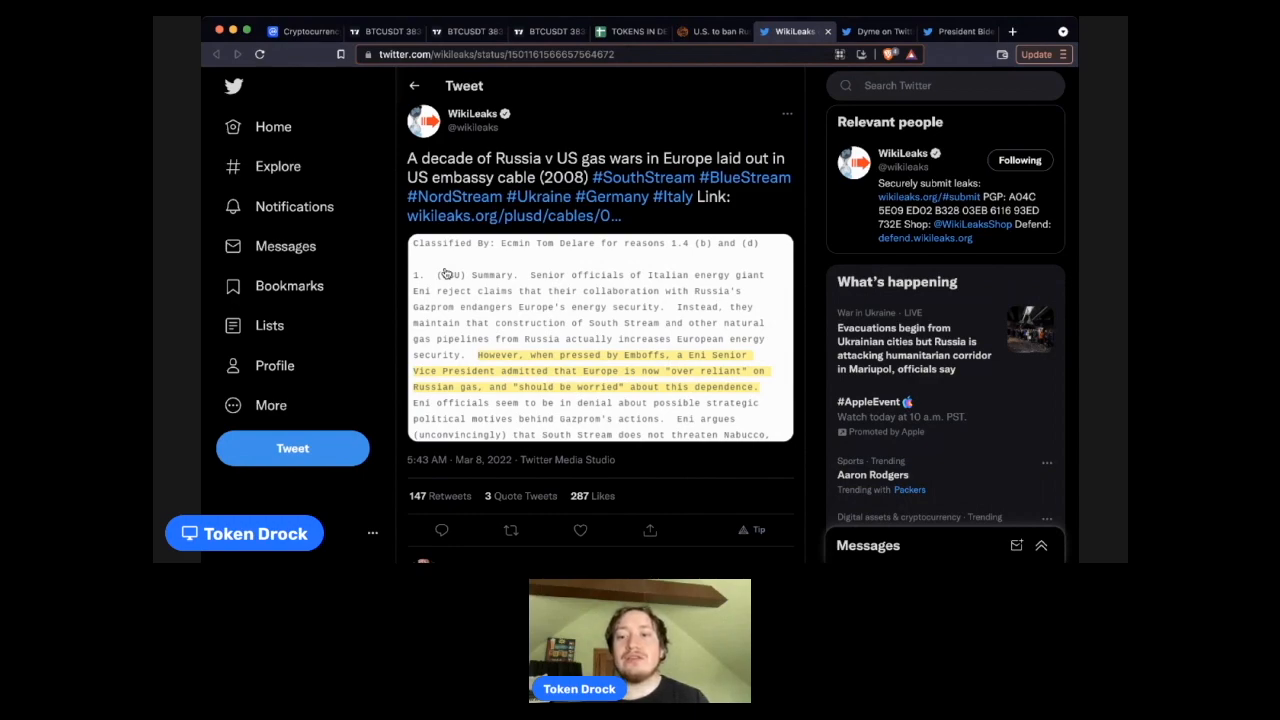
mouse_move(563, 285)
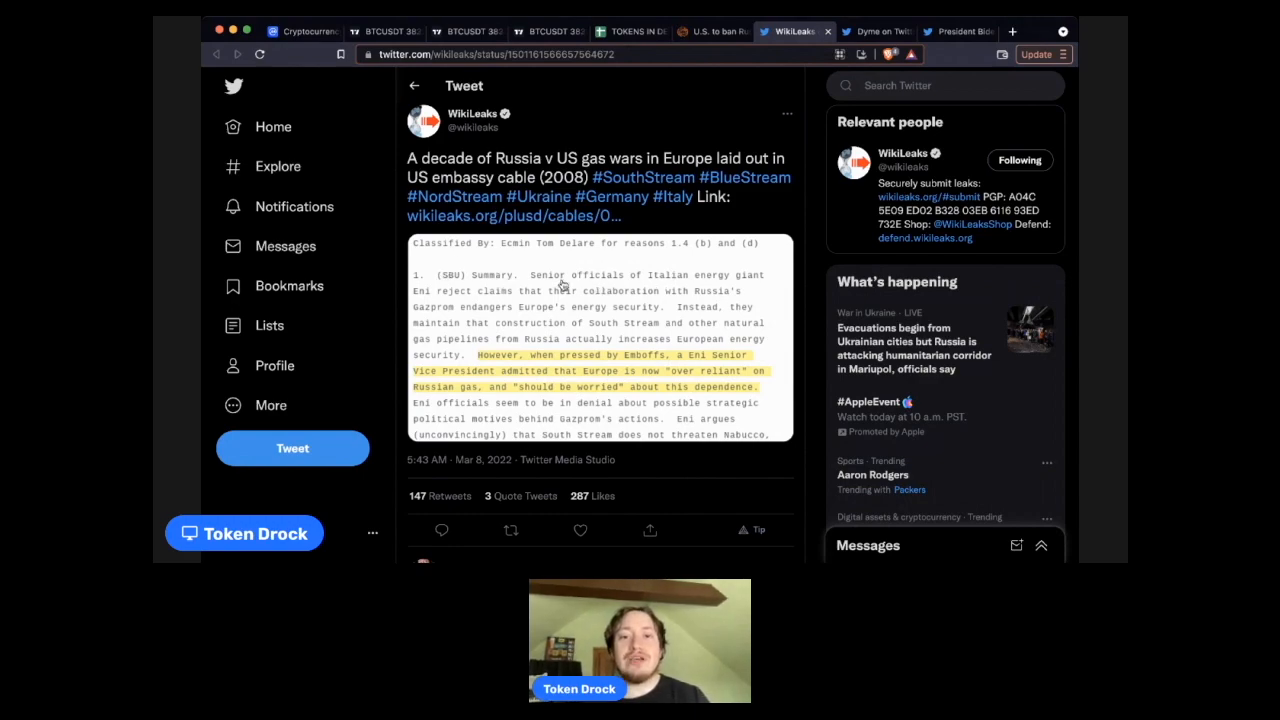
mouse_move(635, 305)
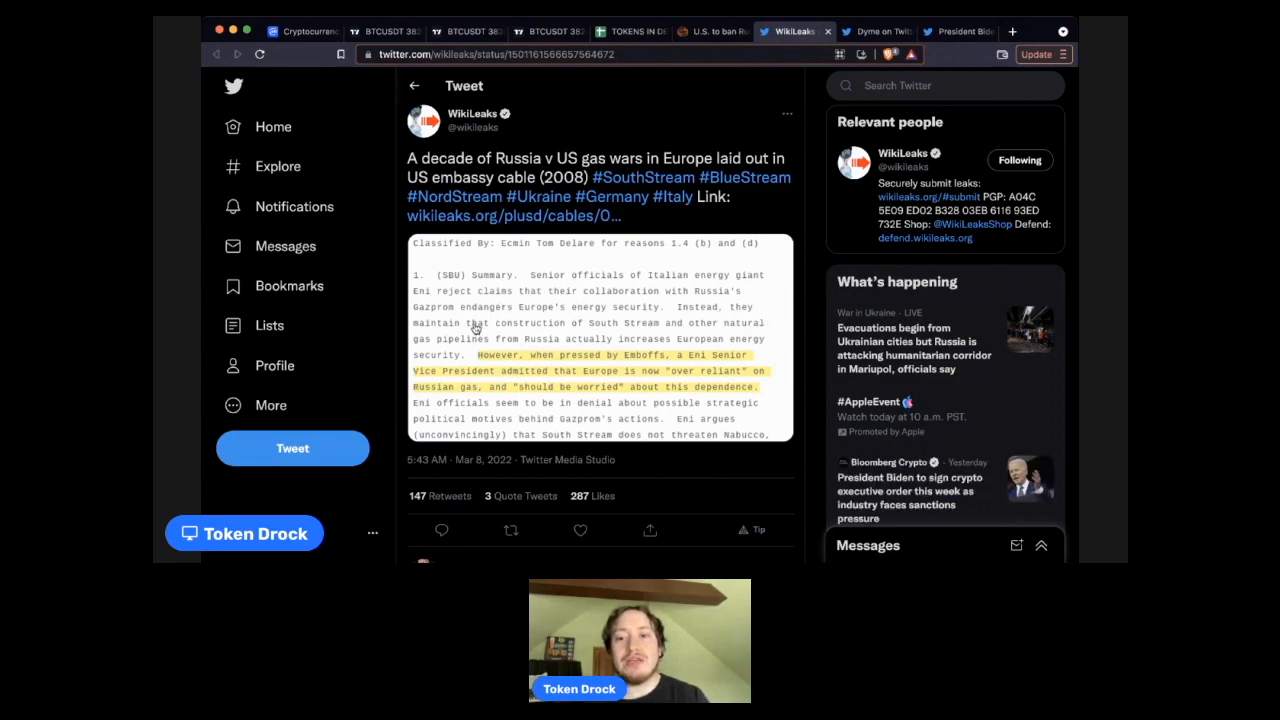
mouse_move(672, 314)
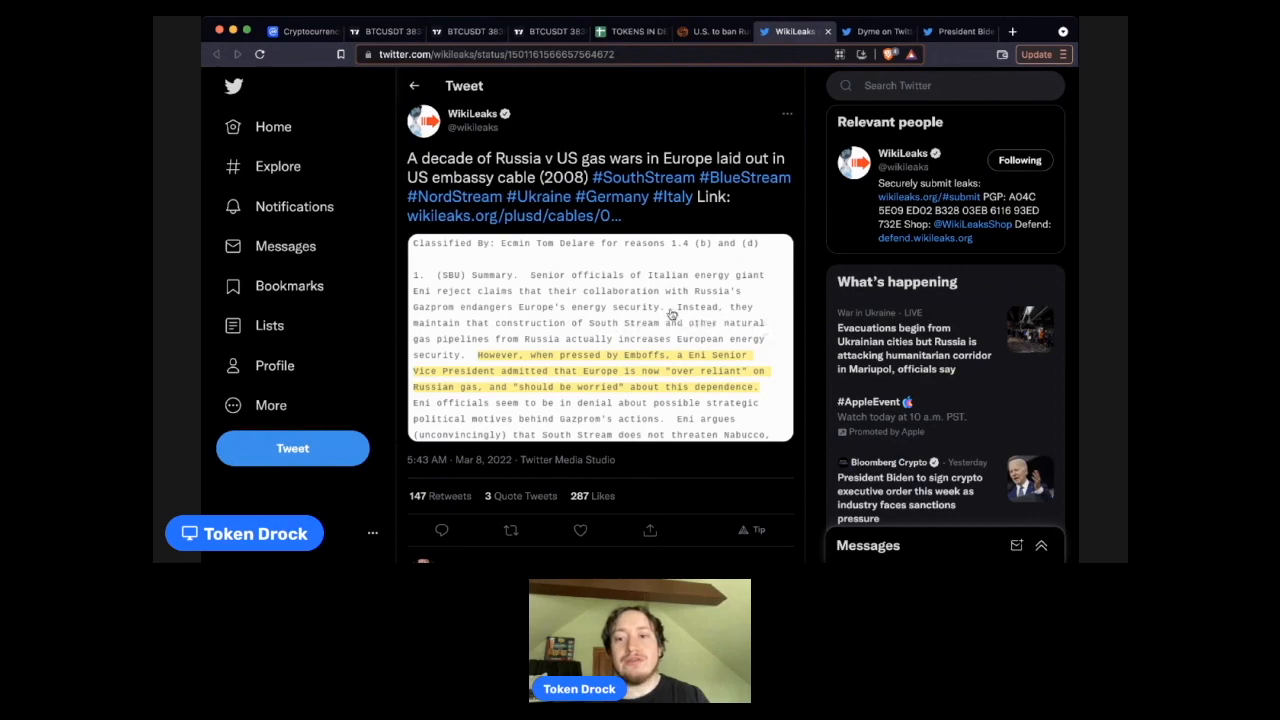
mouse_move(690, 349)
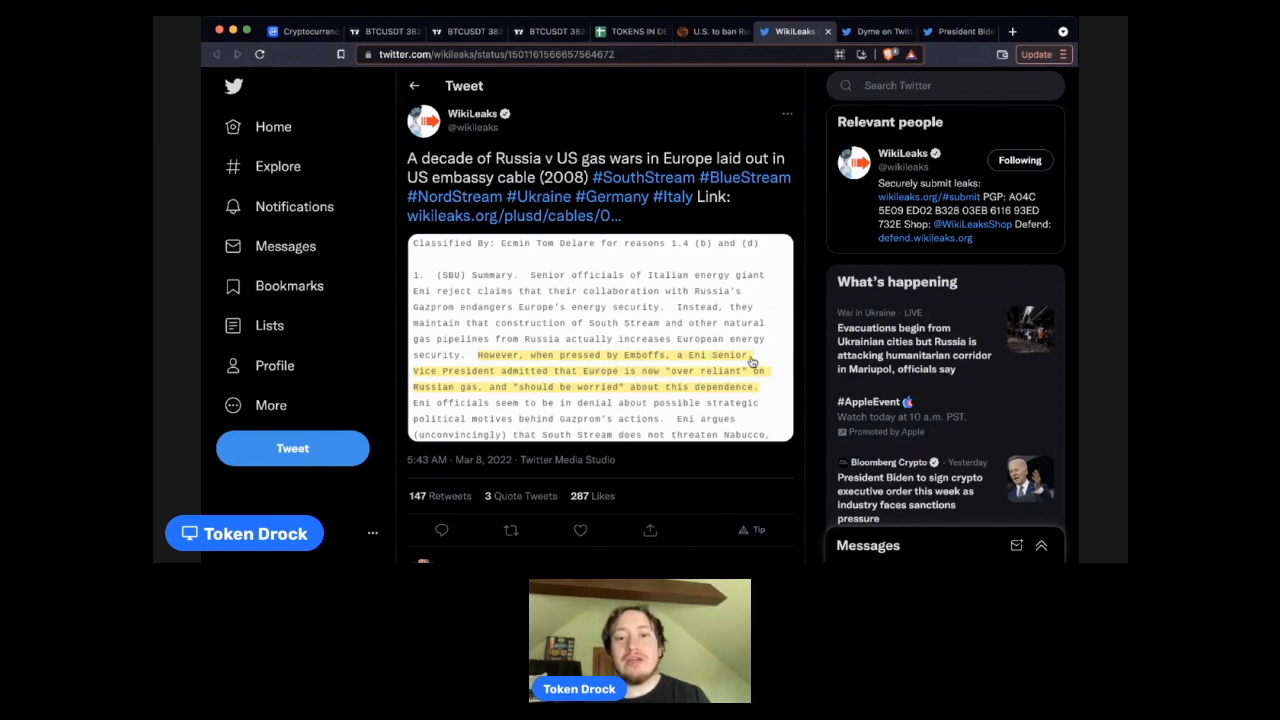
mouse_move(652, 388)
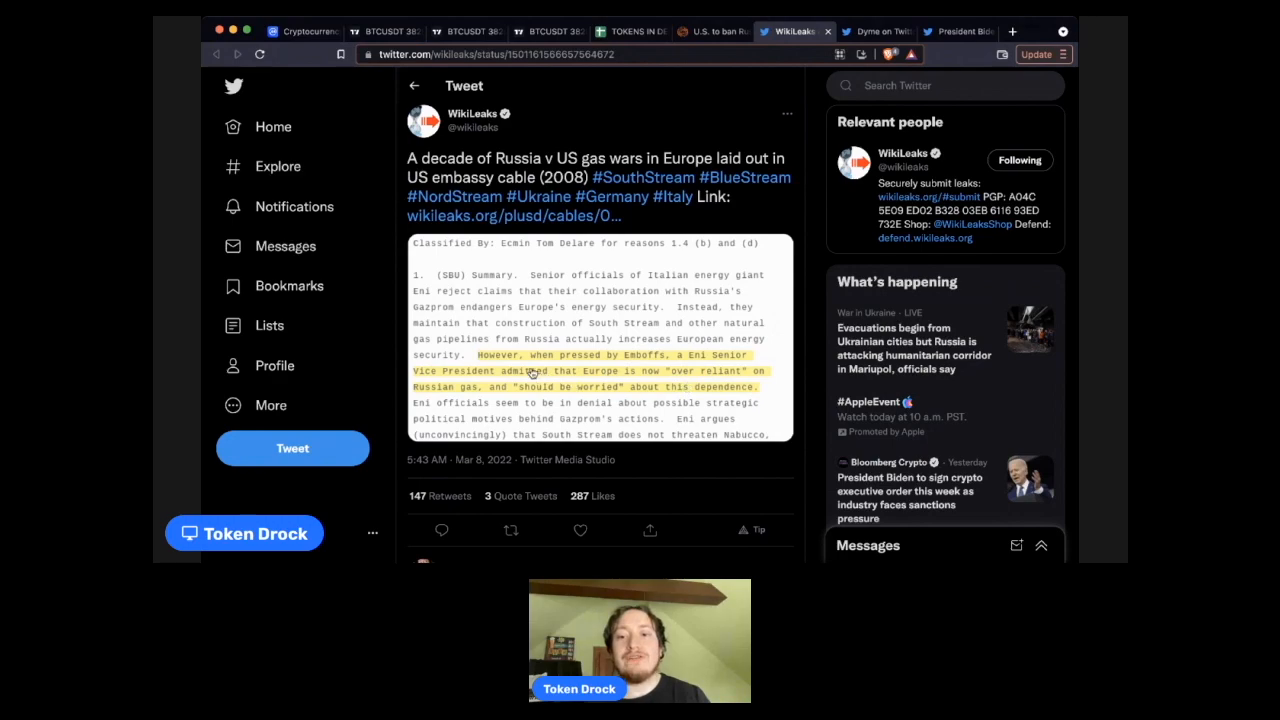
mouse_move(670, 388)
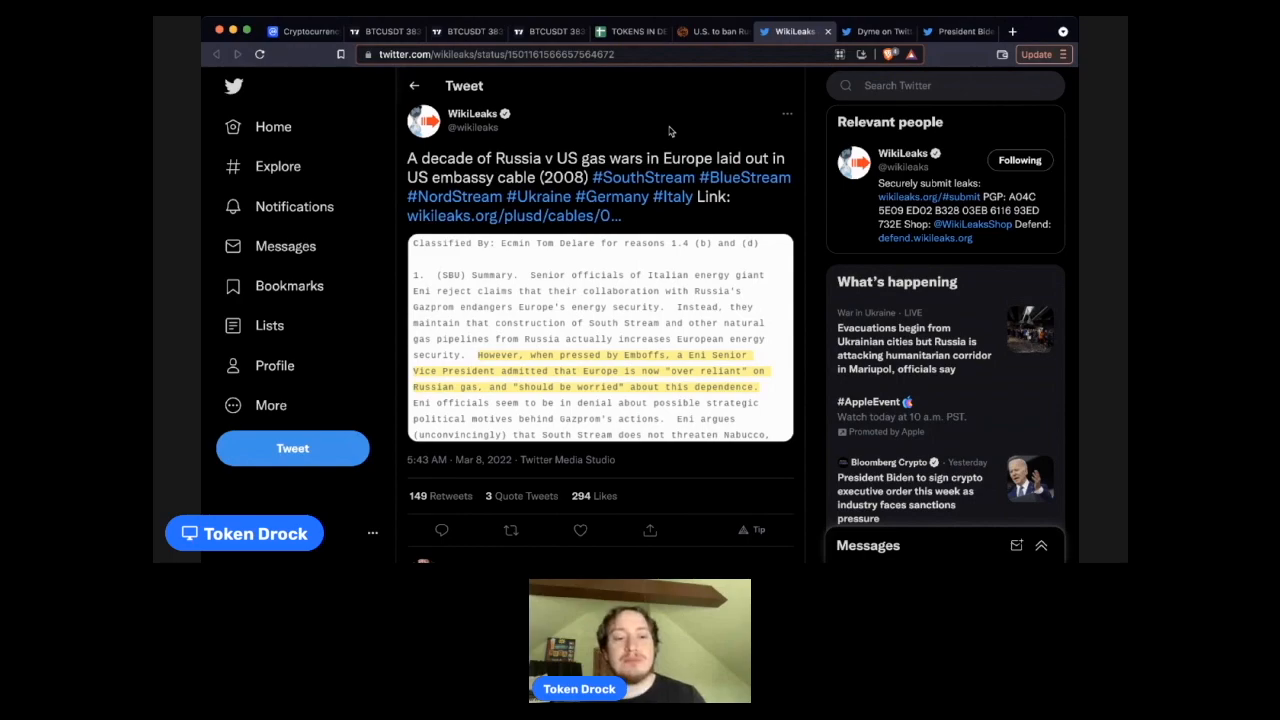
View Dyme's tweet with the Uyghur Ukrainian-flag image, then open the Biden crypto executive order story
click(875, 31)
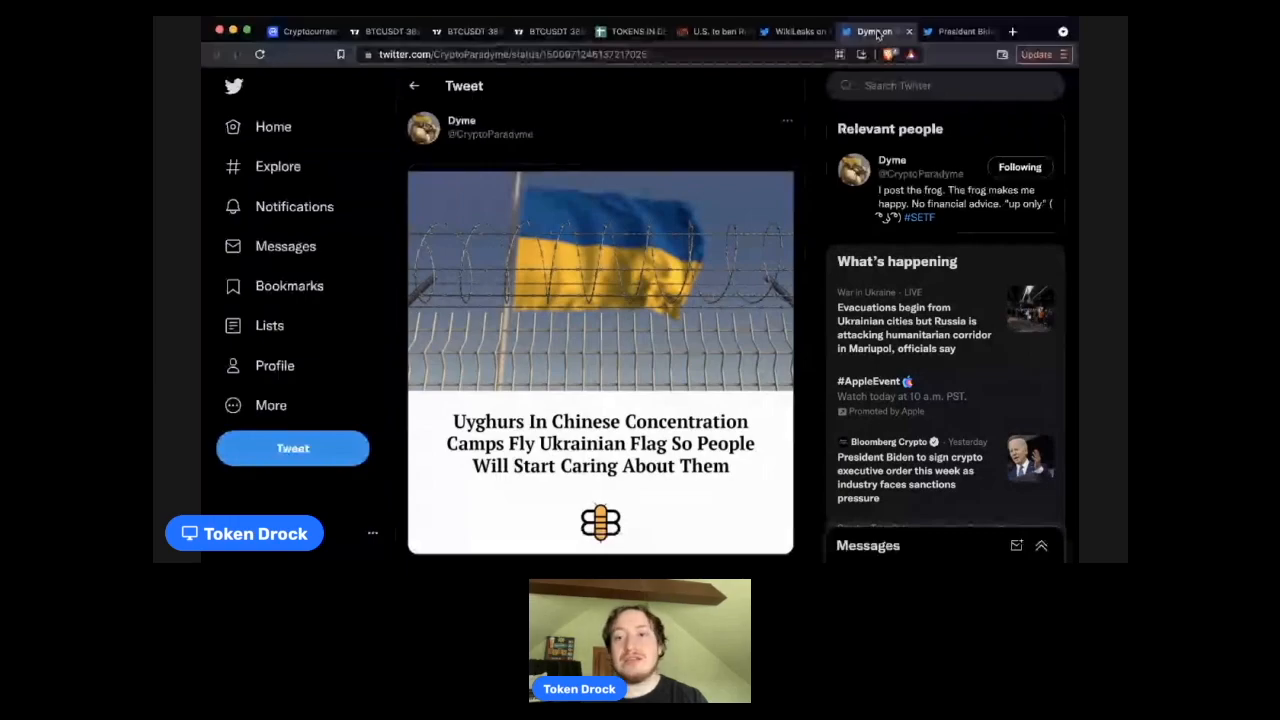
scroll(down, 3)
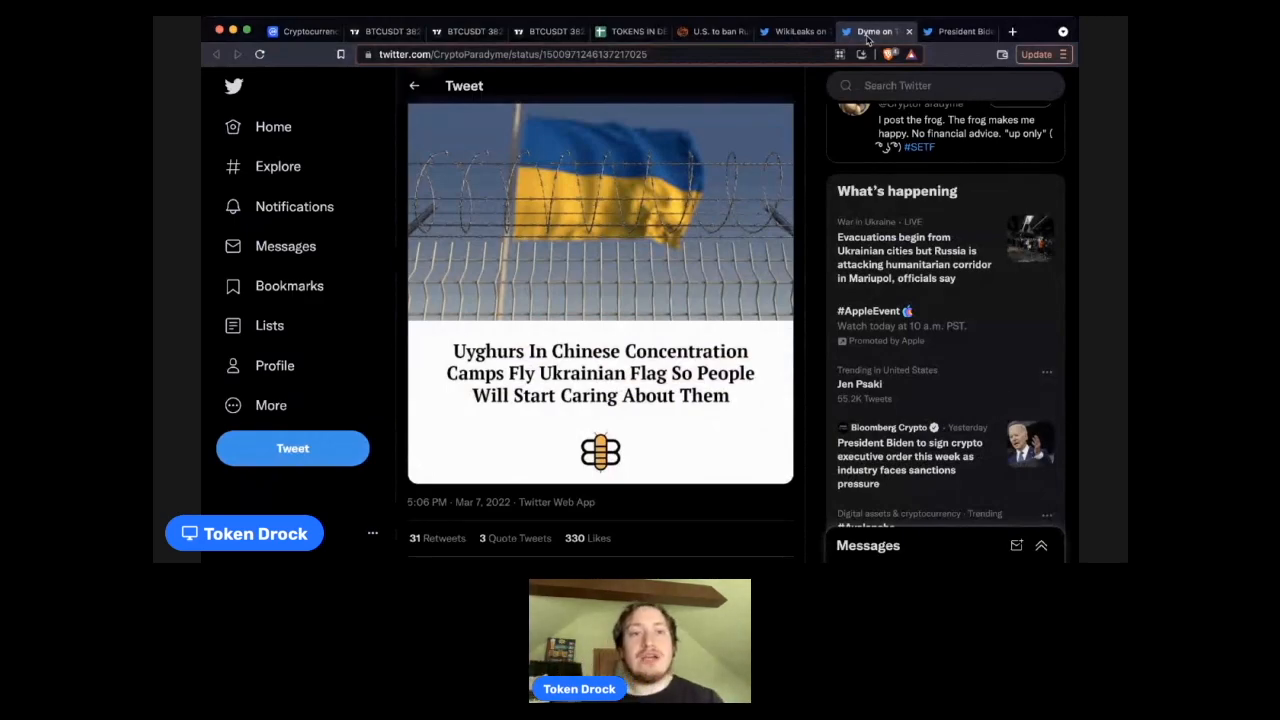
click(957, 31)
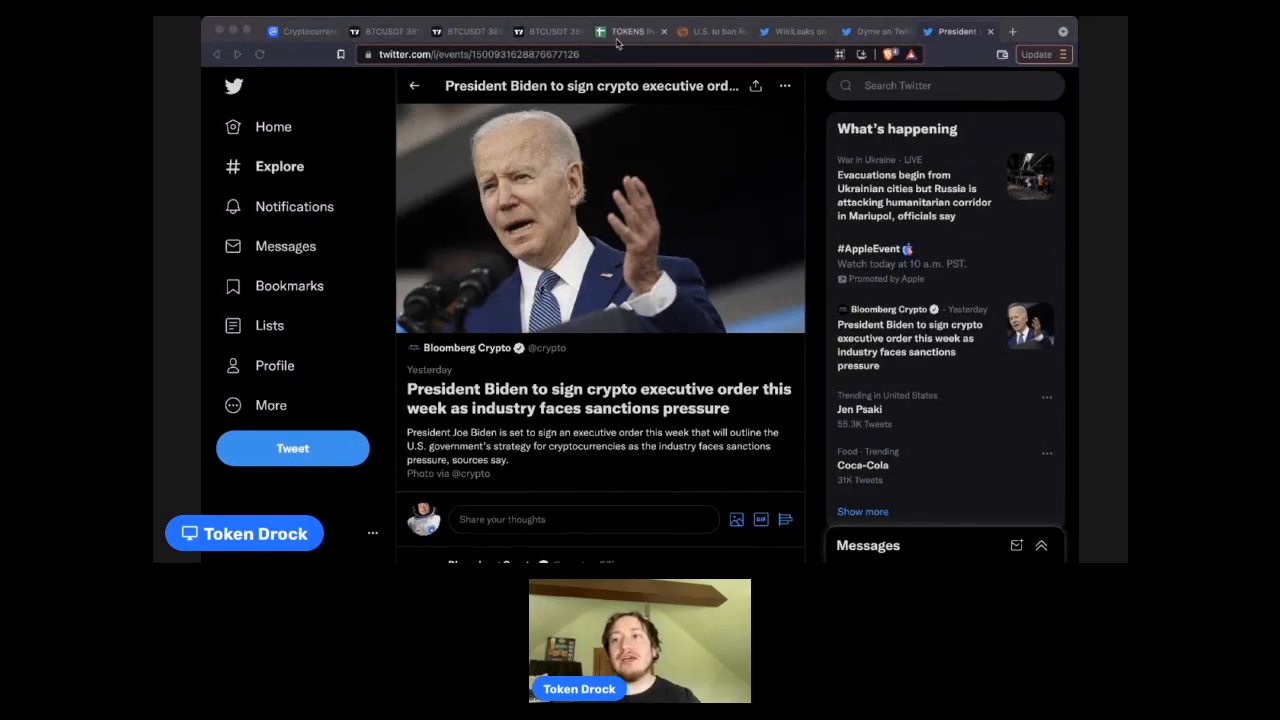
Switch to CoinMarketCap and scroll to the top showing Bitcoin, Ethereum and Tether
click(300, 31)
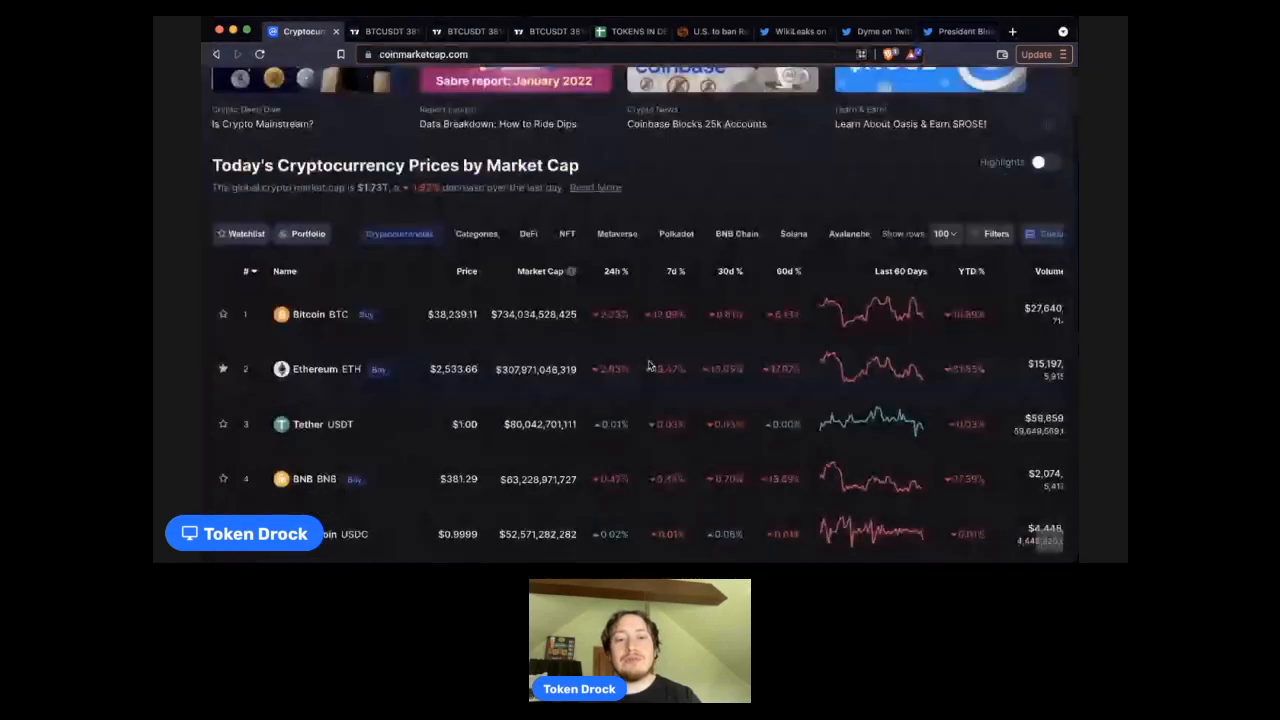
scroll(up, 3)
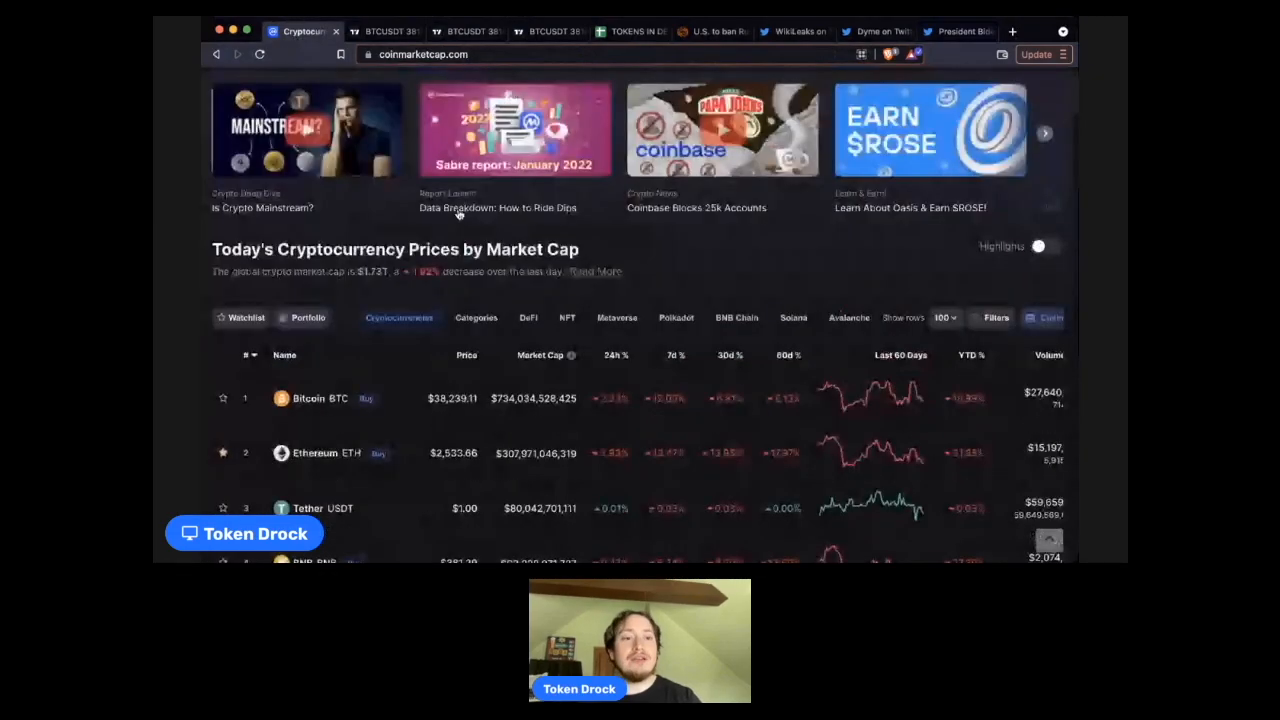